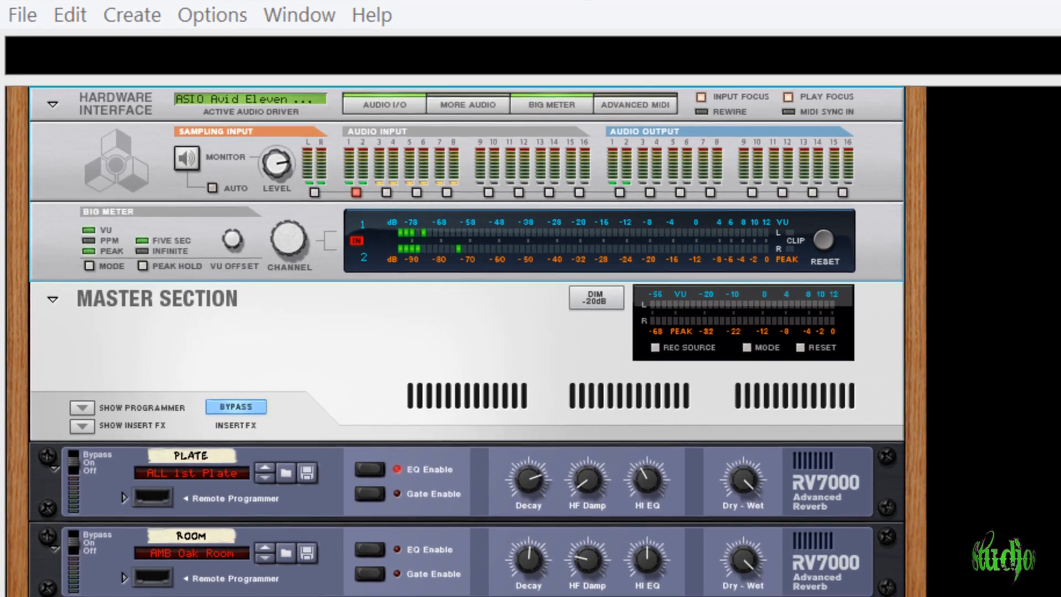
# Create a new audio track, Audio Track 1, in the sequencer
pyautogui.scroll(-3)
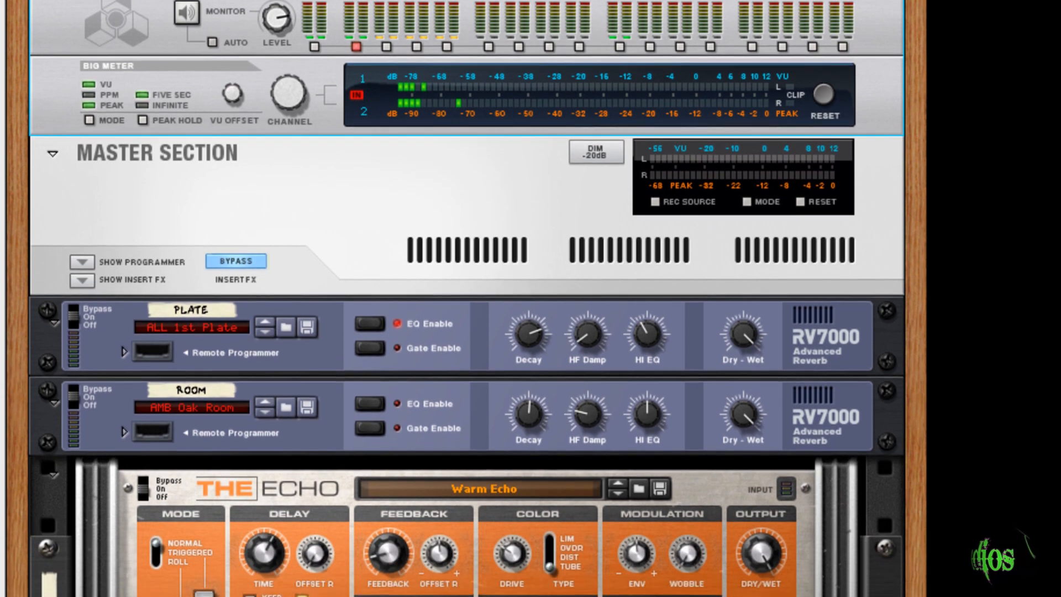
pyautogui.scroll(-3)
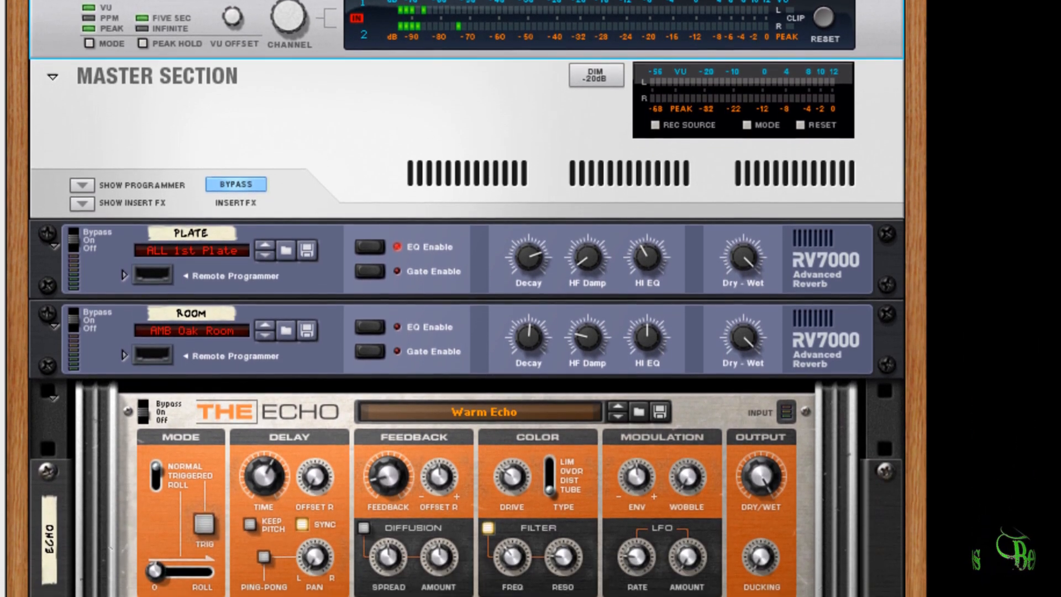
pyautogui.scroll(-3)
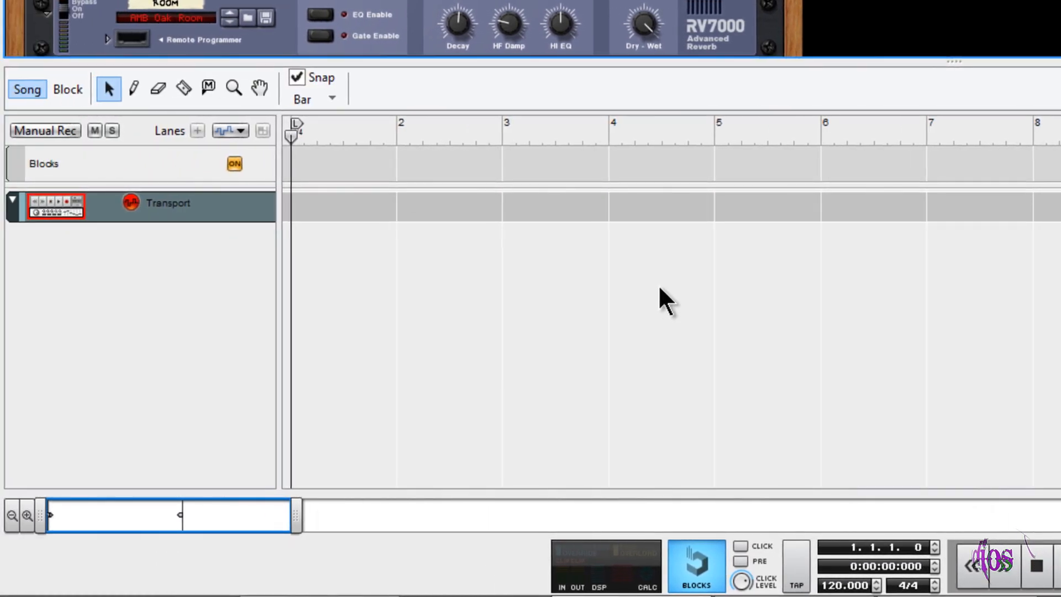
pyautogui.moveTo(188, 319)
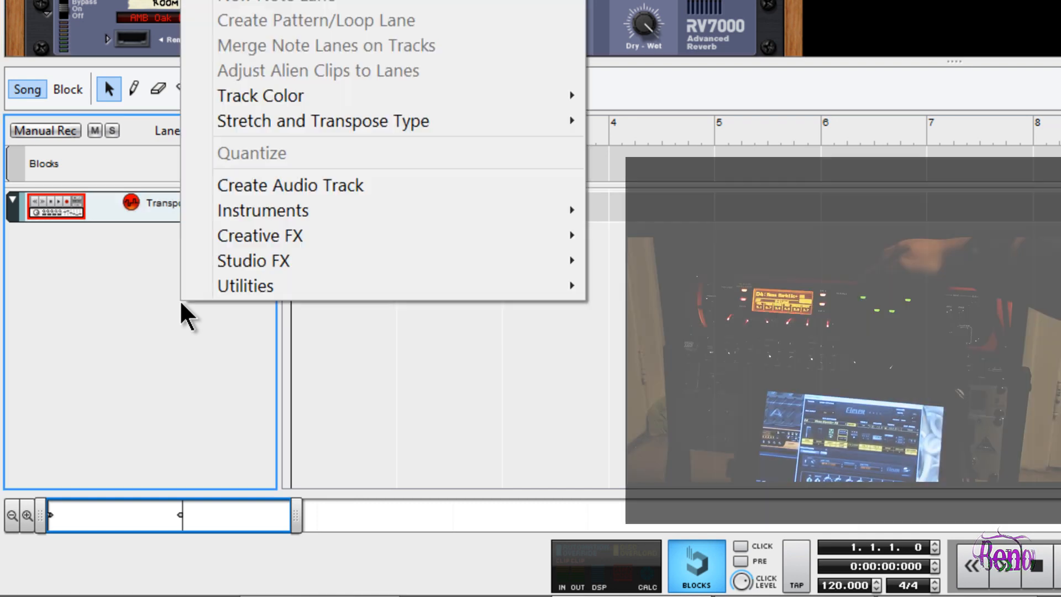
pyautogui.click(290, 185)
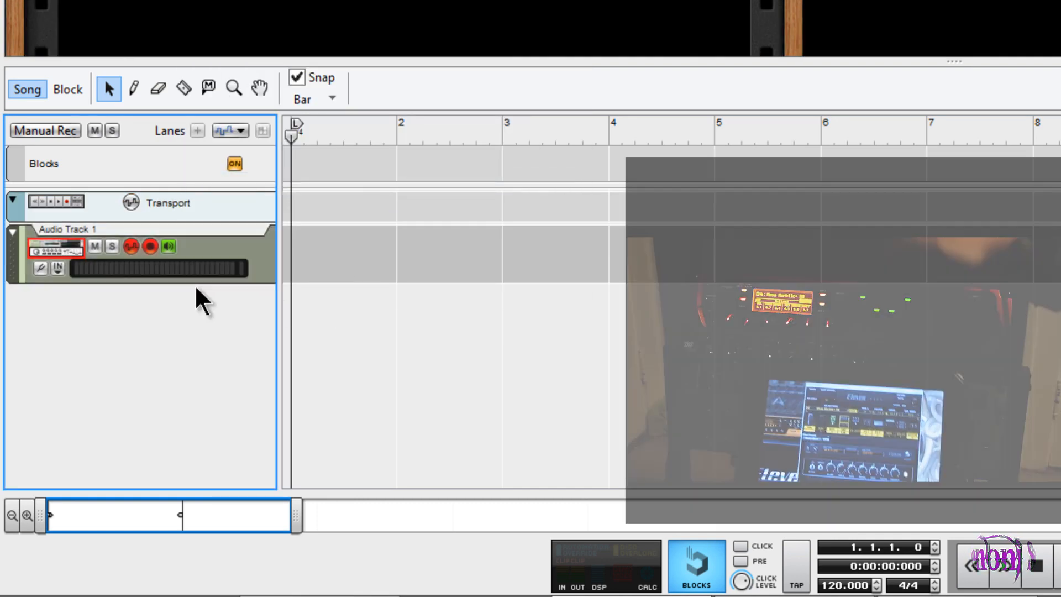
# Set Audio Track 1's input to mono Eleven Rack Eleven Rig L
pyautogui.click(56, 269)
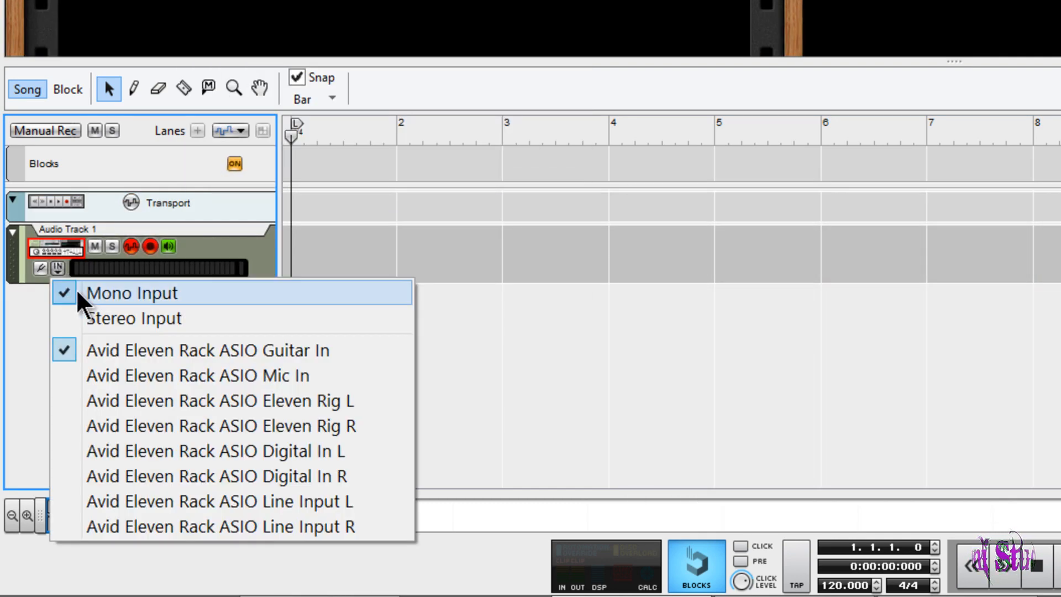
pyautogui.click(133, 292)
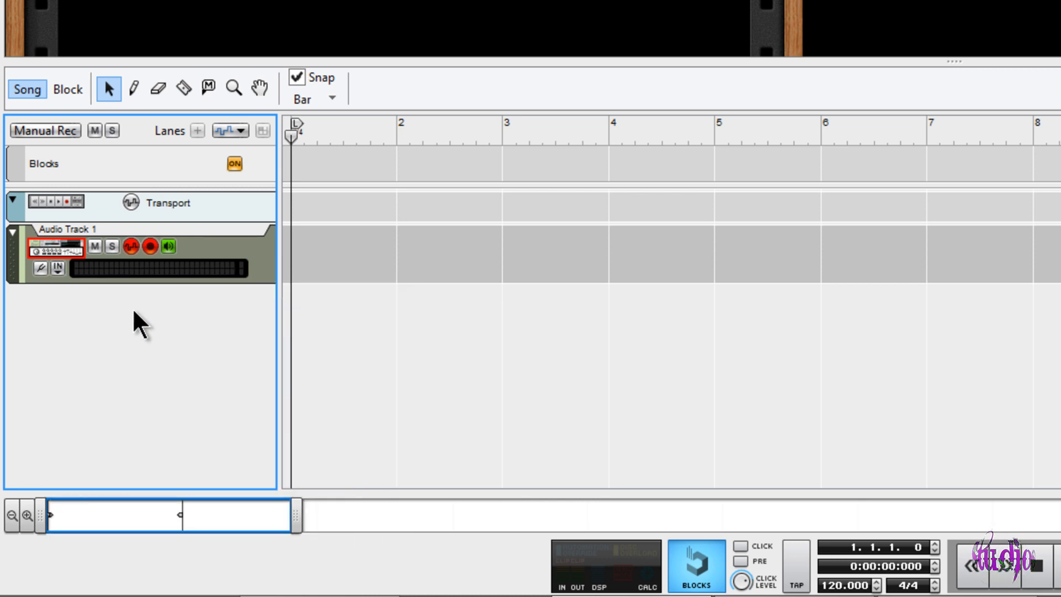
pyautogui.click(57, 268)
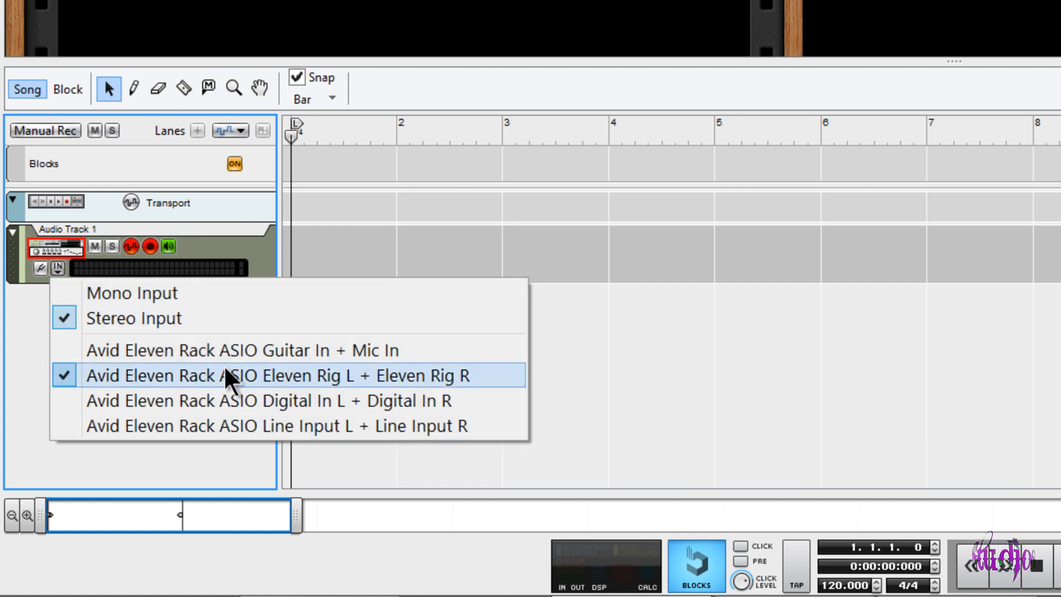
pyautogui.moveTo(243, 350)
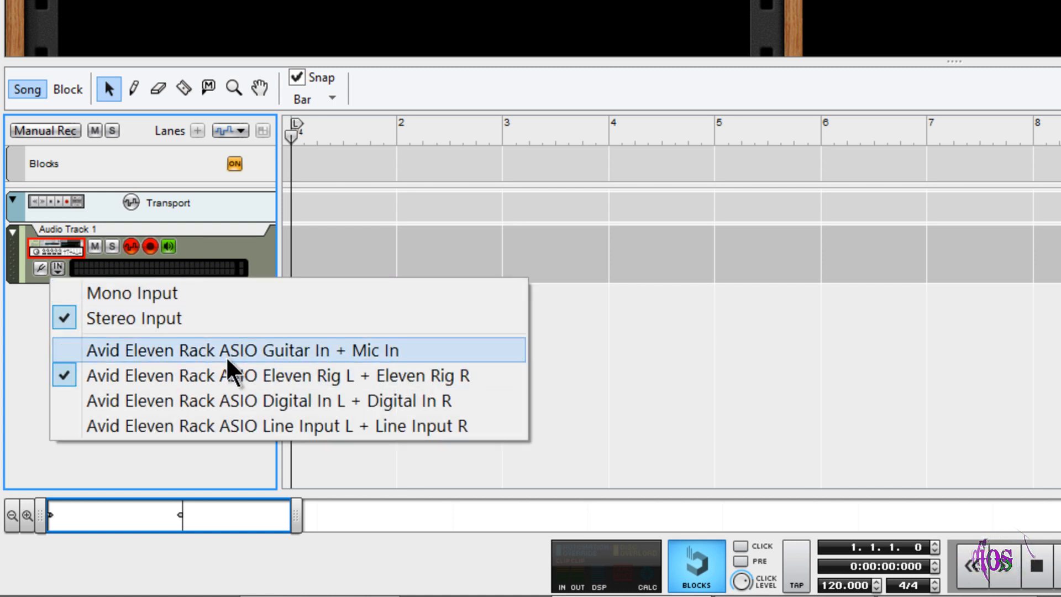
pyautogui.click(133, 292)
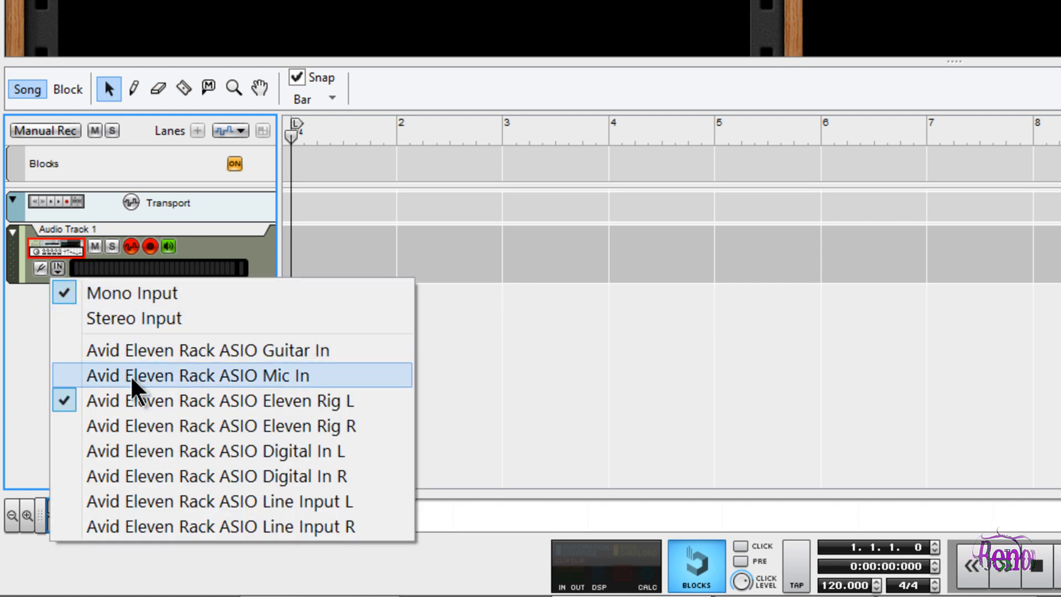
pyautogui.click(197, 375)
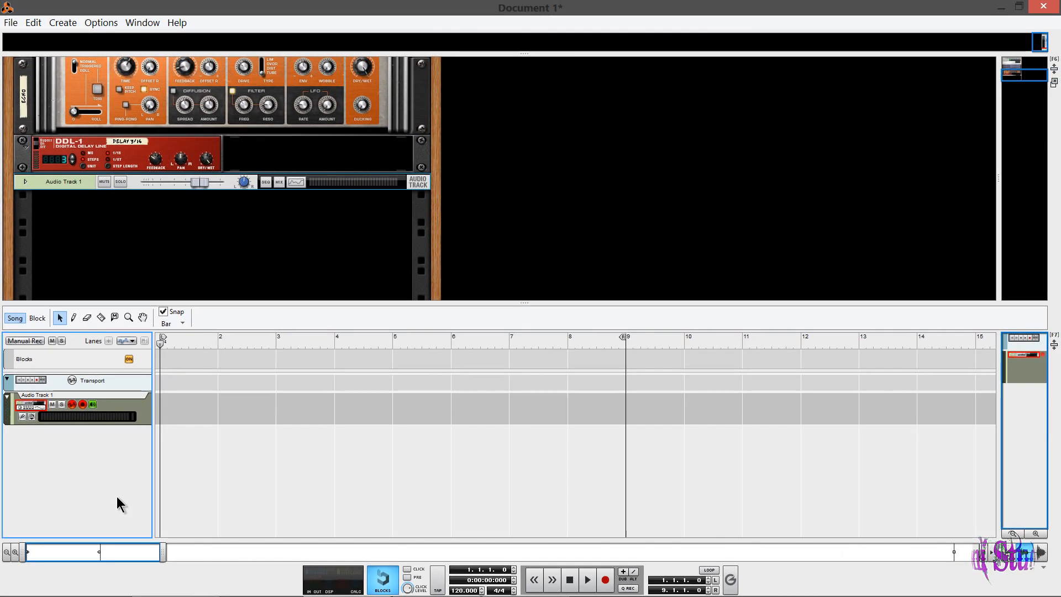
pyautogui.moveTo(526, 302)
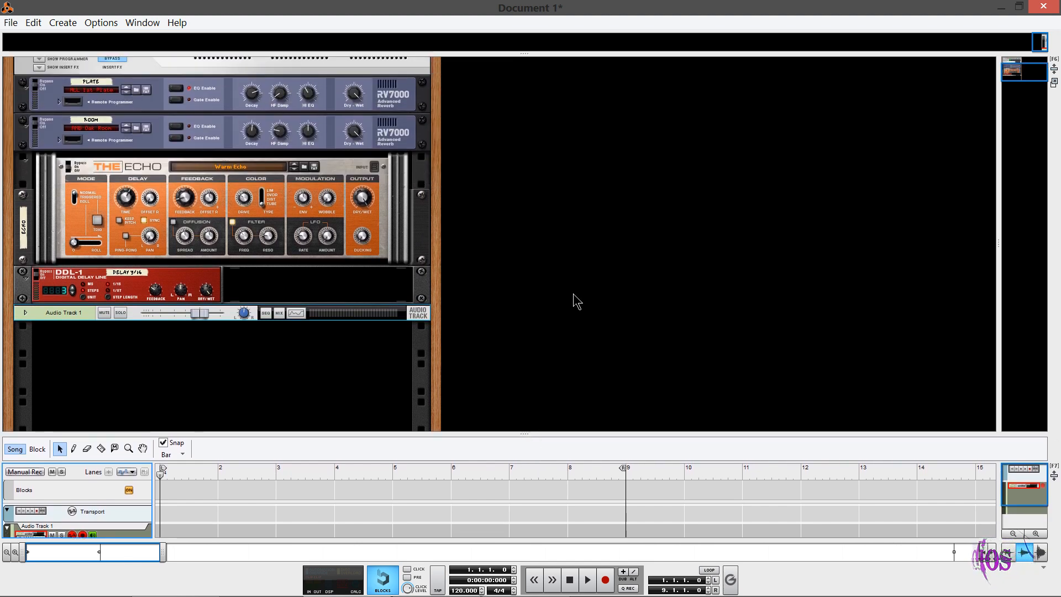
pyautogui.moveTo(265, 525)
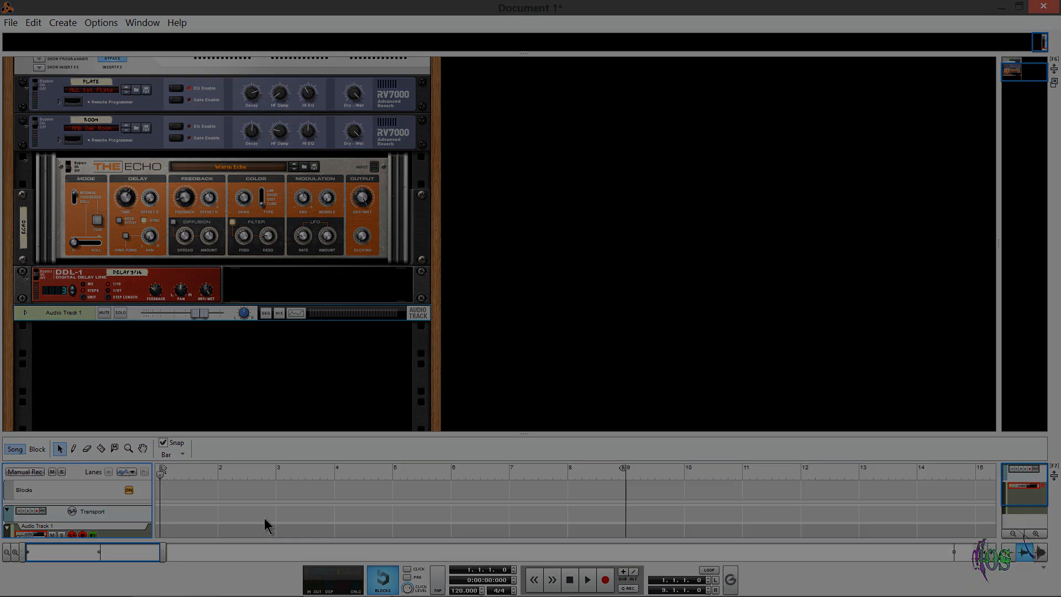
pyautogui.scroll(3)
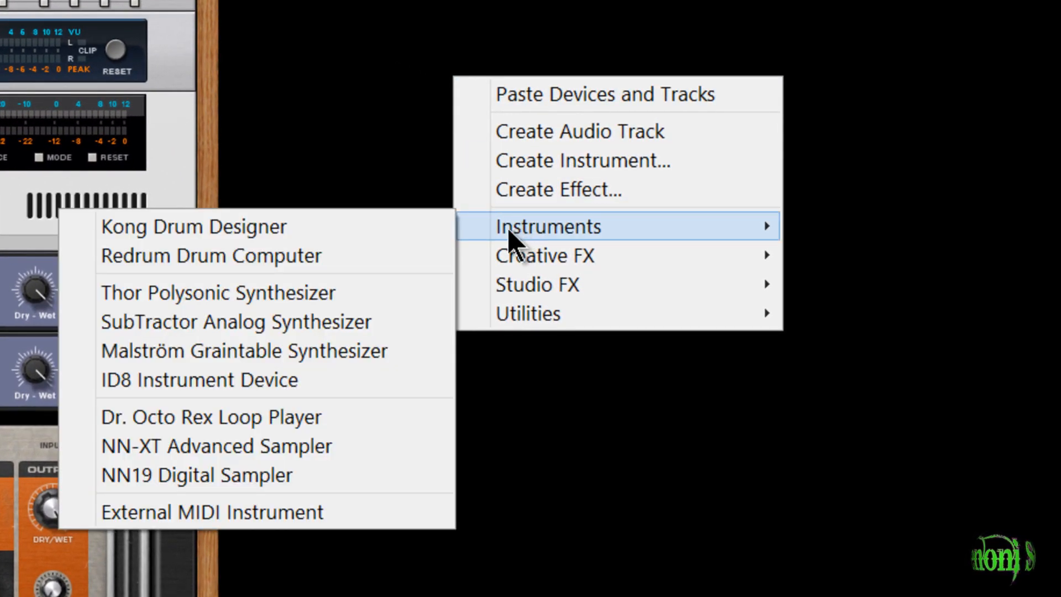
# Add a Redrum drum computer with Disco Kit RDK, then a SubTractor with the Bass Guitar patch
pyautogui.click(209, 255)
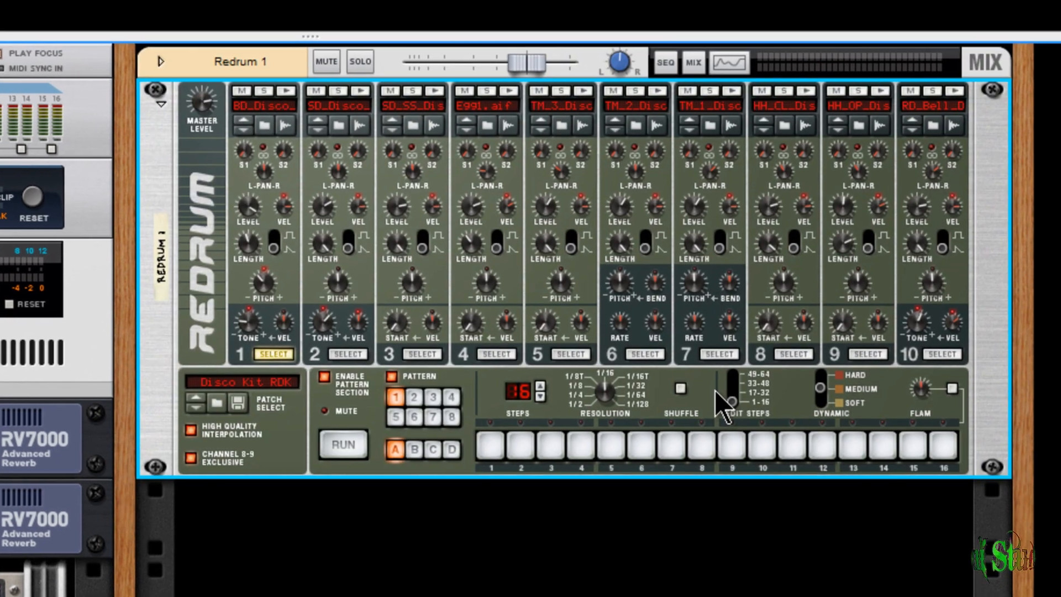
pyautogui.moveTo(602, 399)
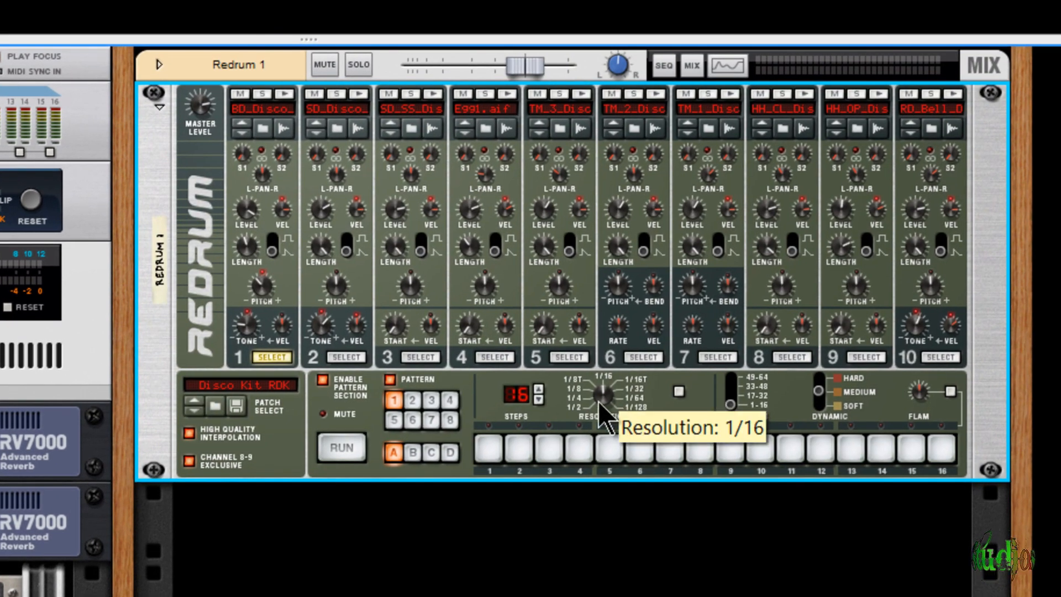
pyautogui.moveTo(517, 427)
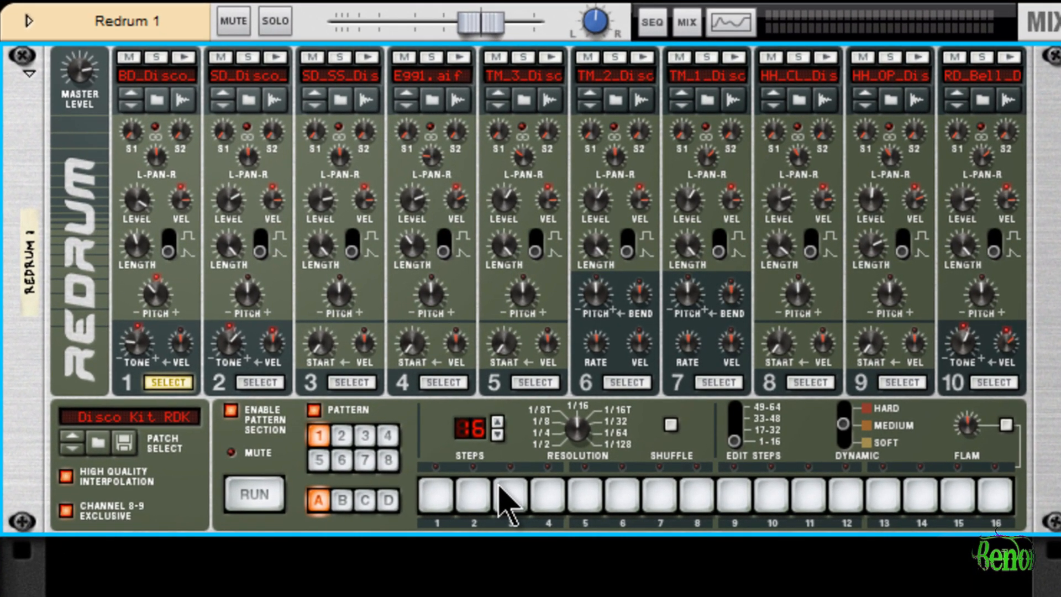
pyautogui.scroll(-3)
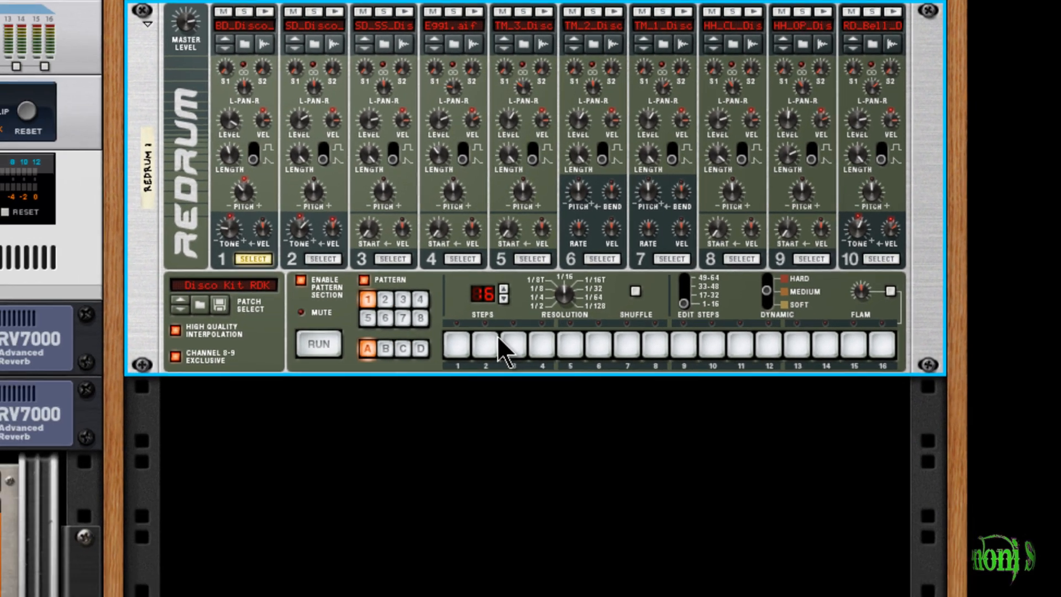
pyautogui.scroll(-3)
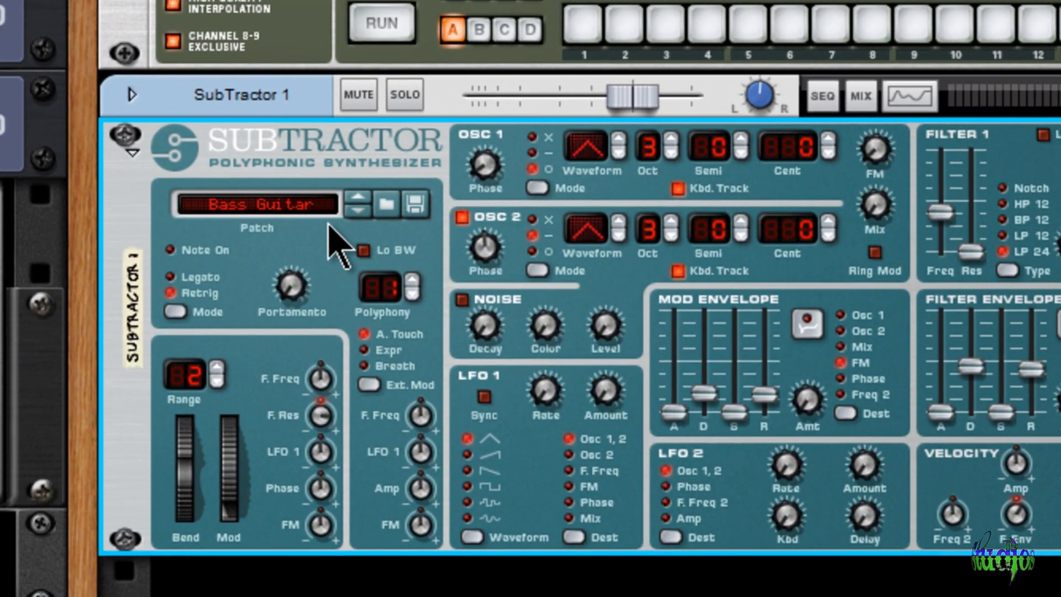
pyautogui.scroll(-3)
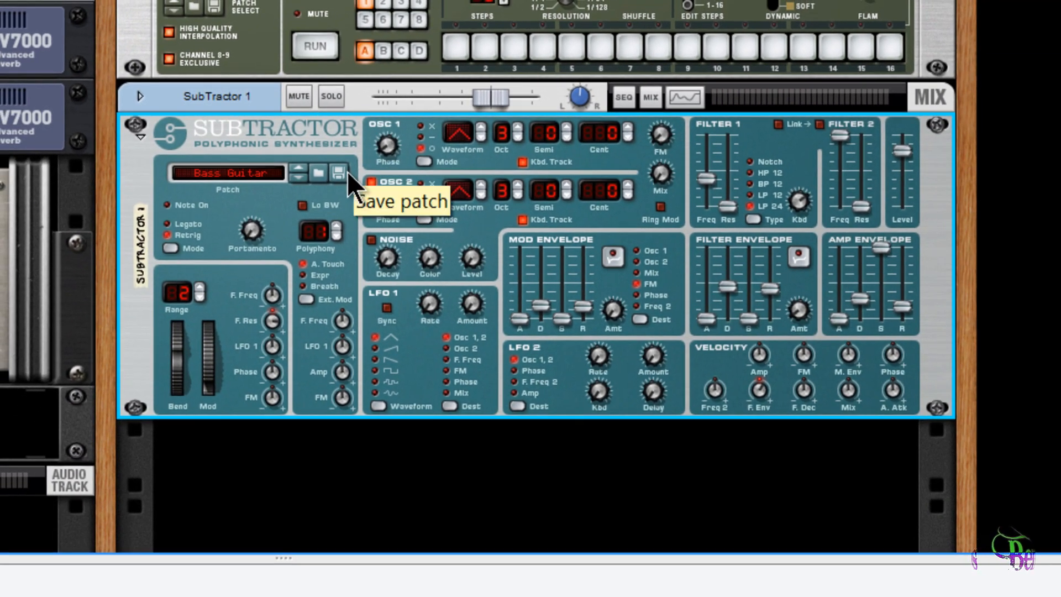
pyautogui.moveTo(255, 185)
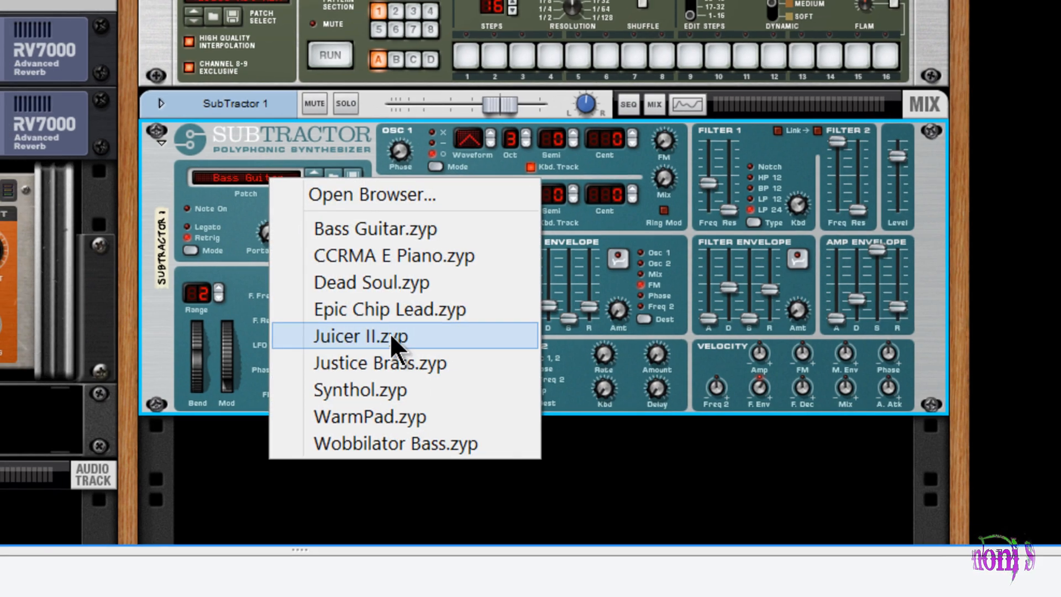
# Browse the SubTractor patch library folders and cancel, keeping the Bass Guitar patch
pyautogui.click(378, 194)
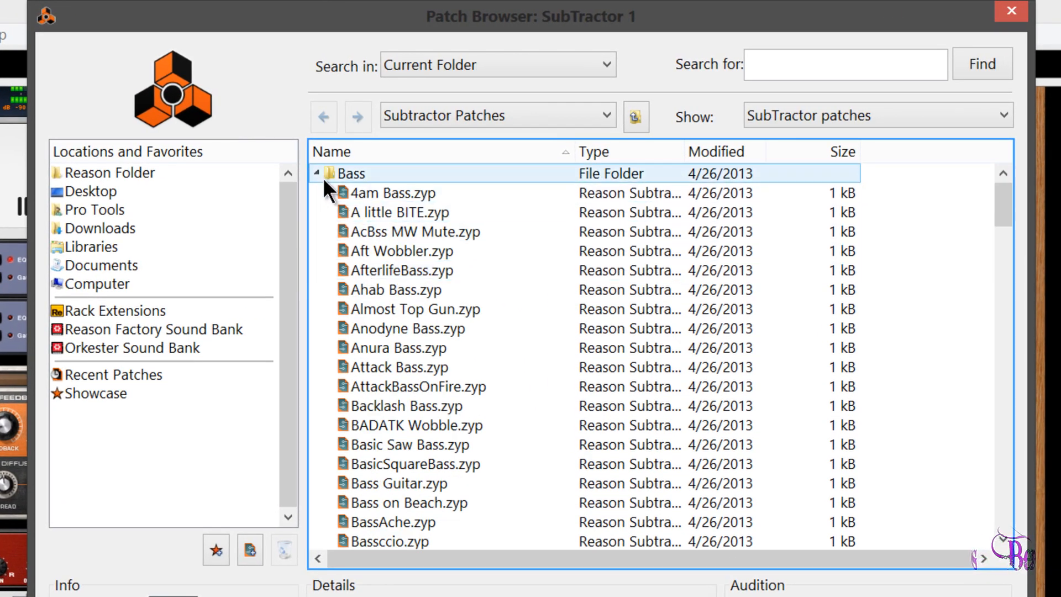
pyautogui.click(315, 173)
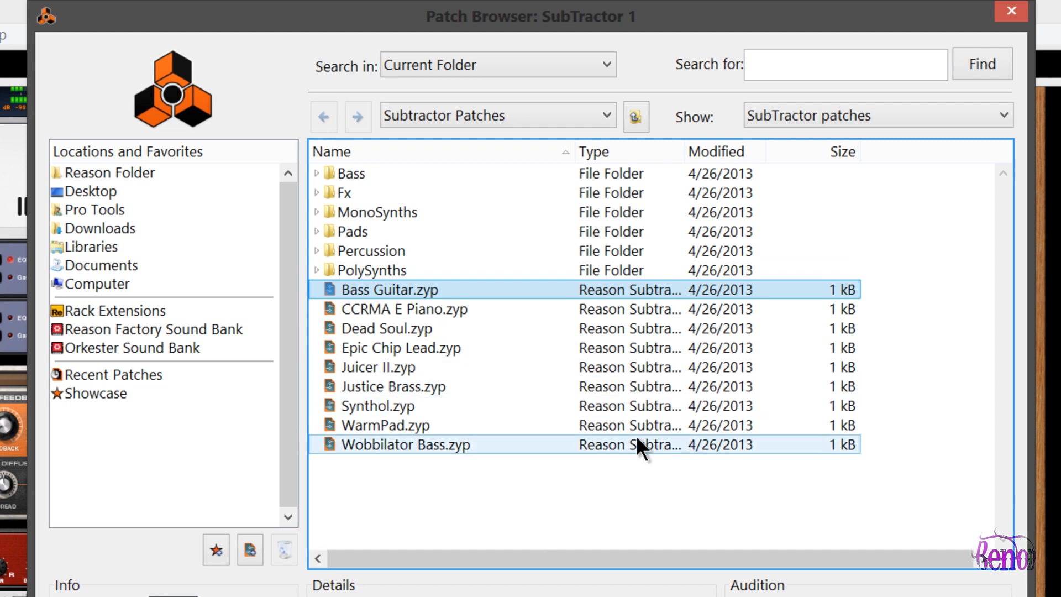
pyautogui.click(402, 347)
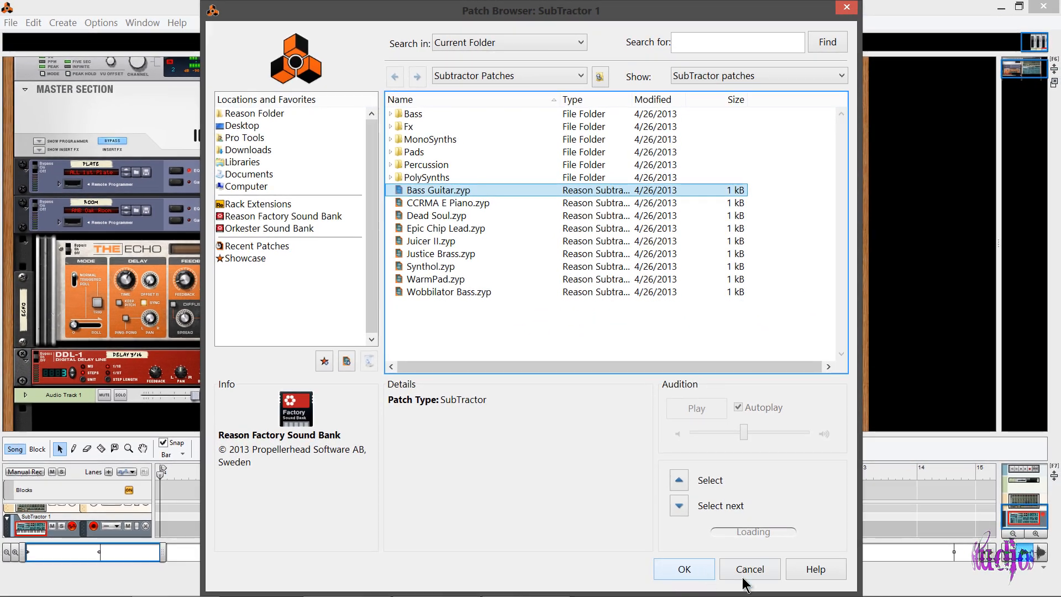
pyautogui.click(683, 568)
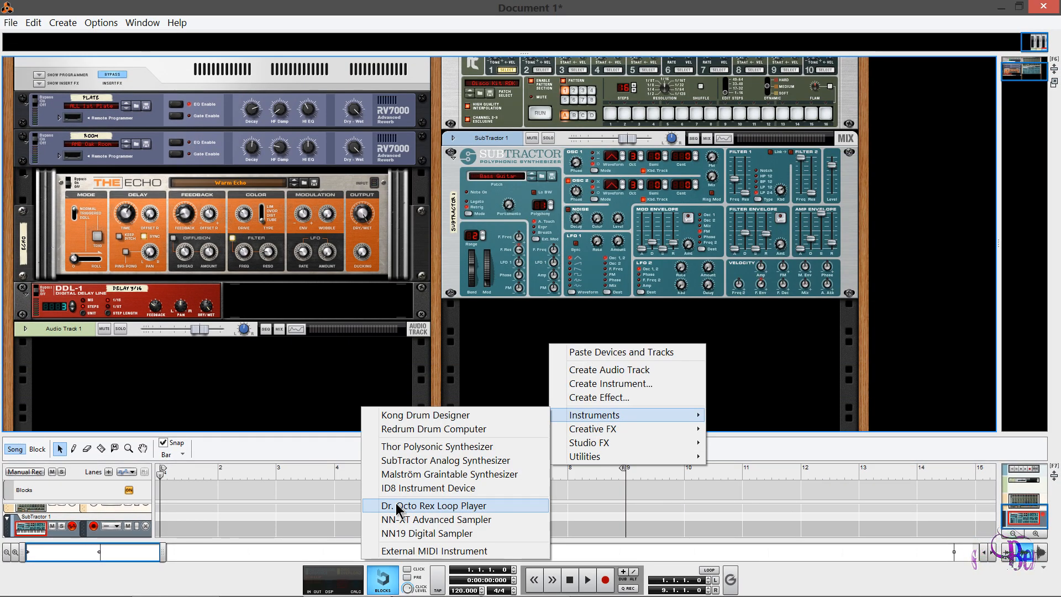
# Add a Dr. Octo Rex with Acoustic Drums College 130 and reveal its loop programmer
pyautogui.click(433, 505)
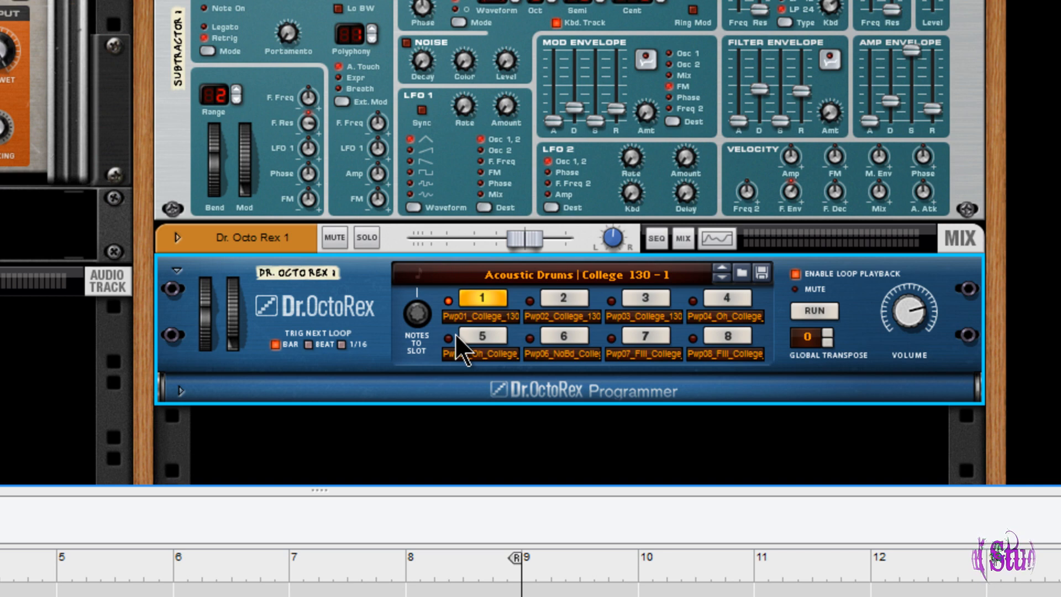
pyautogui.scroll(-3)
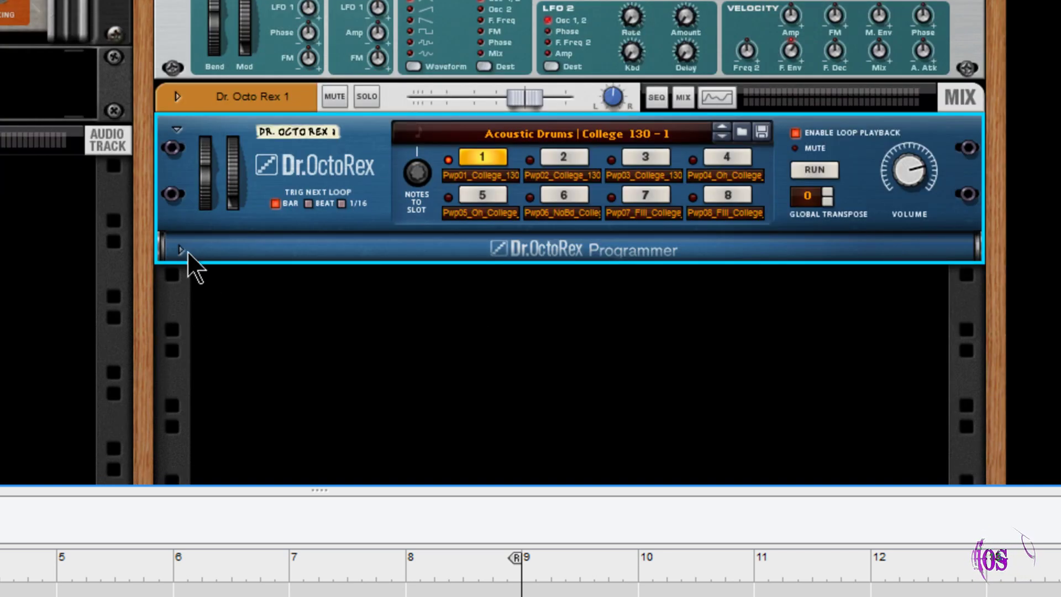
pyautogui.click(180, 250)
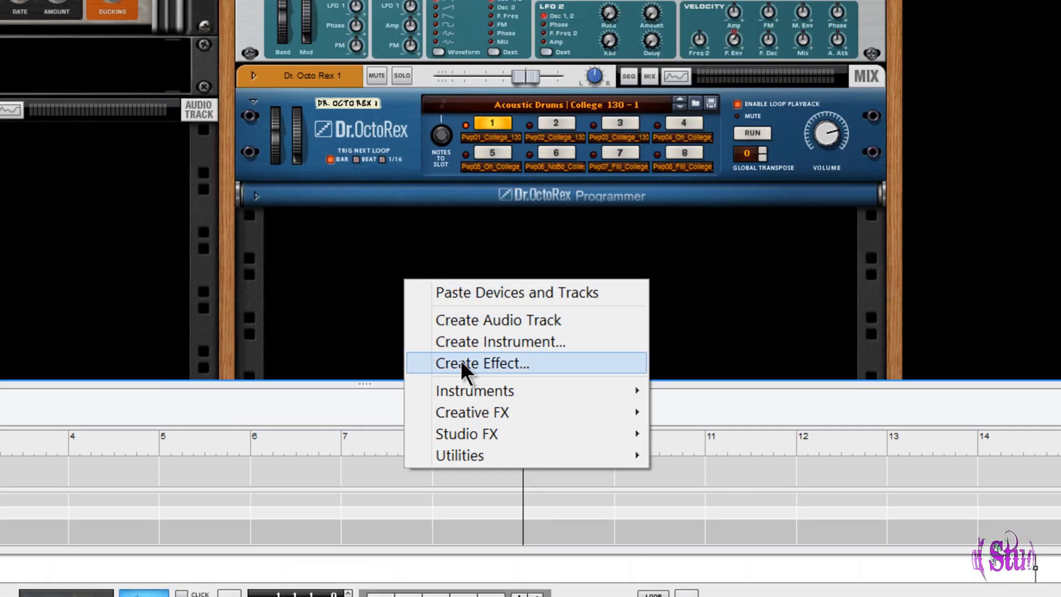
pyautogui.moveTo(474, 390)
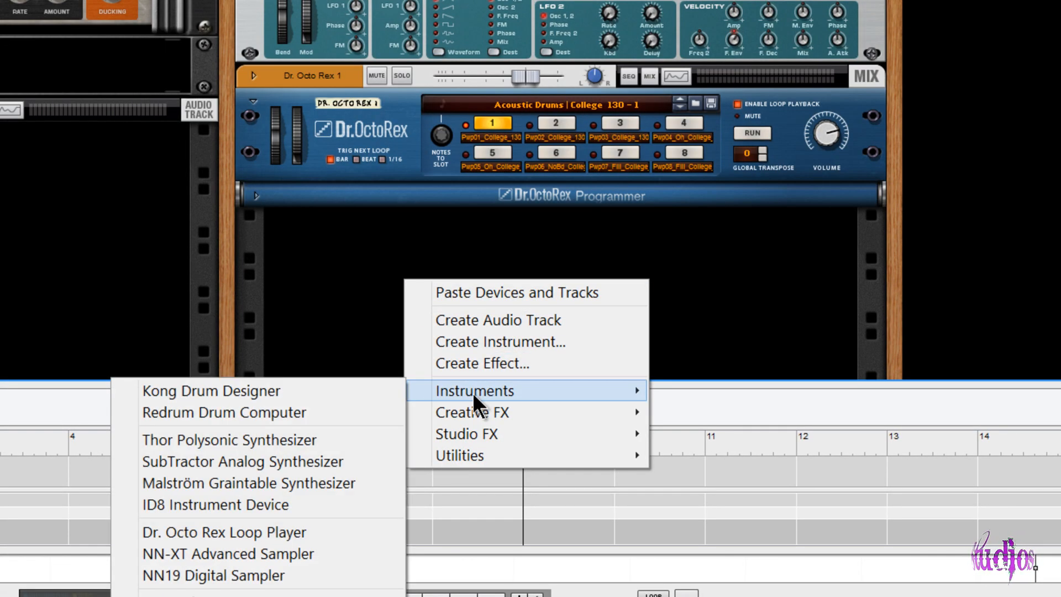
# Add a Thor synthesizer with the Epic Poly patch and expand its full programmer
pyautogui.click(230, 439)
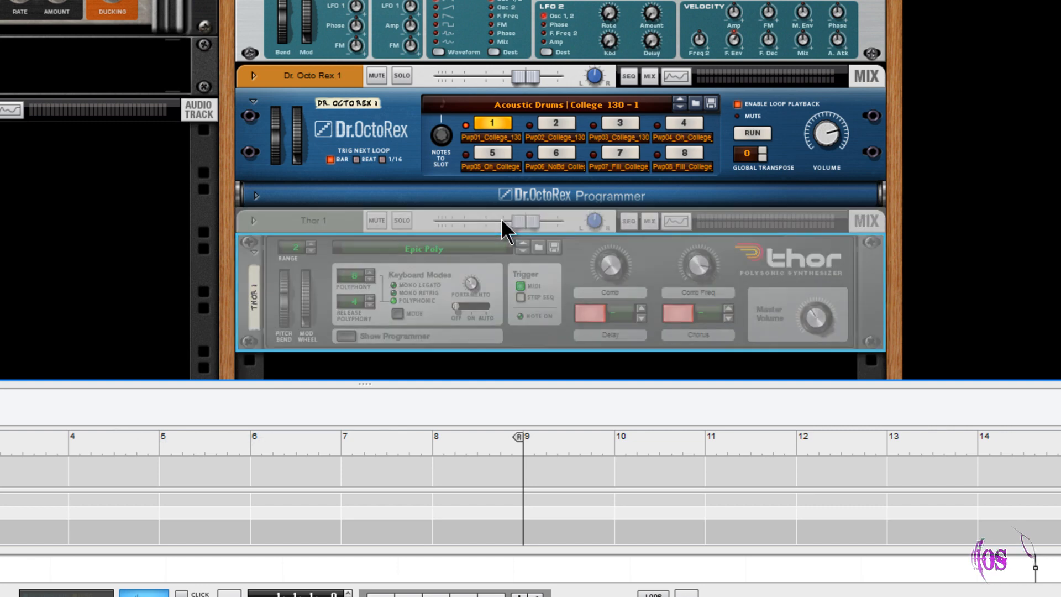
pyautogui.scroll(-3)
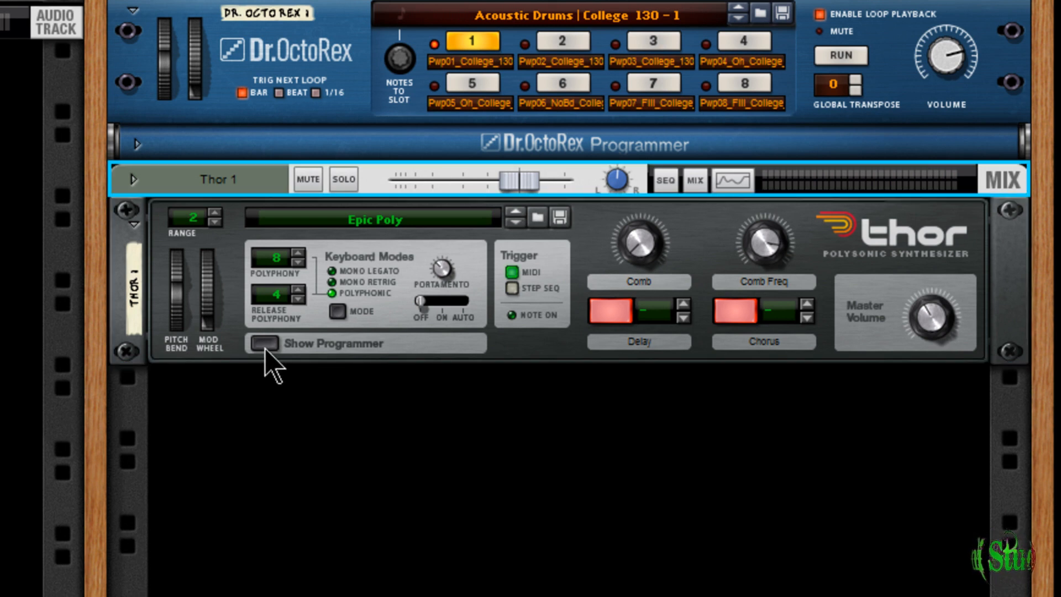
pyautogui.click(260, 342)
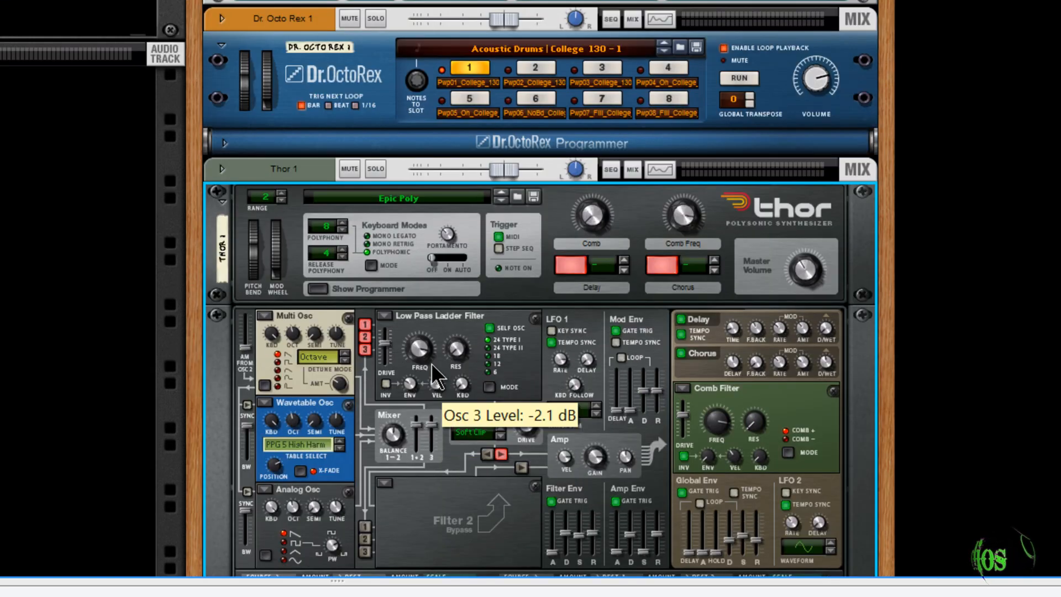
pyautogui.moveTo(412, 214)
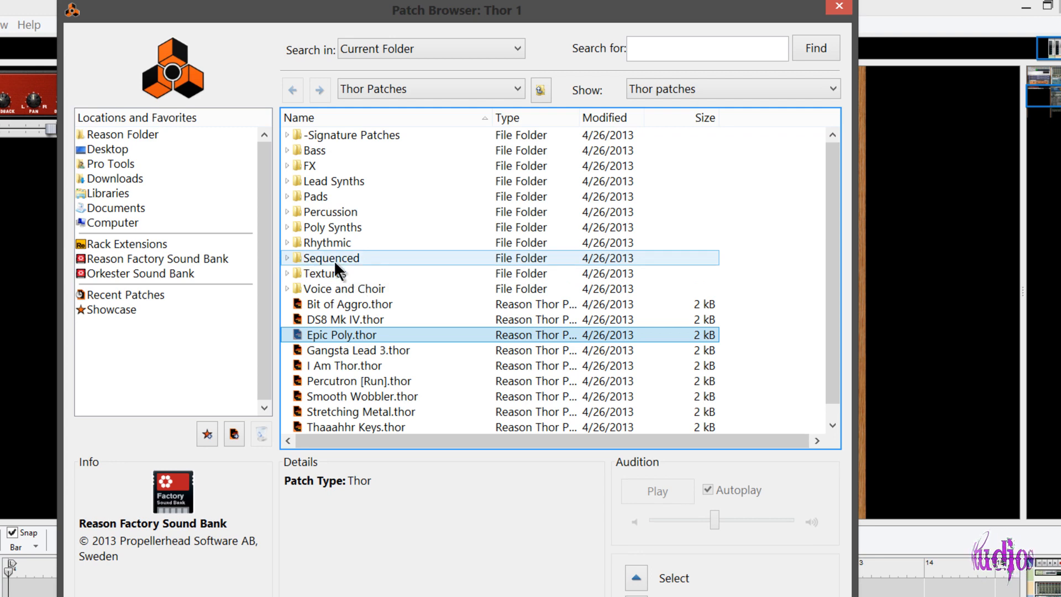
pyautogui.moveTo(289, 265)
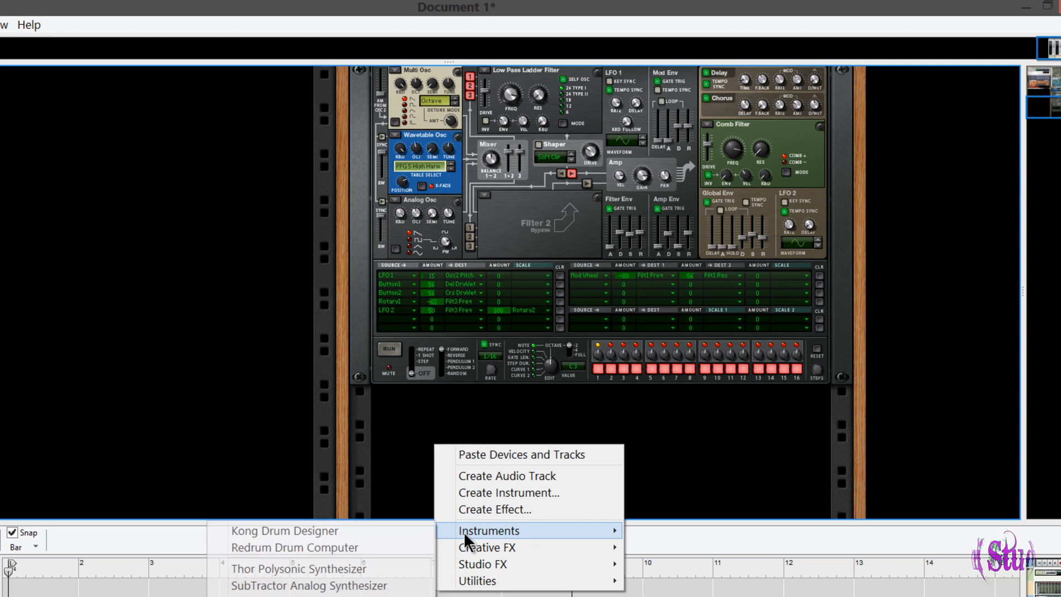
# Add a Kong Drum Designer and switch pad 1's drum module to Physical Tom Tom
pyautogui.click(284, 530)
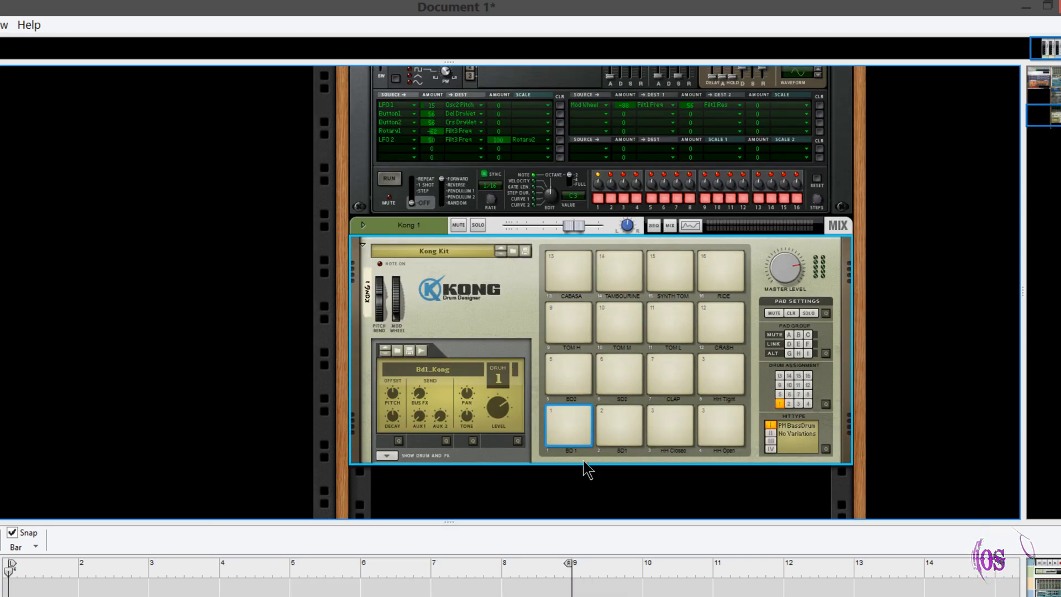
pyautogui.moveTo(619, 369)
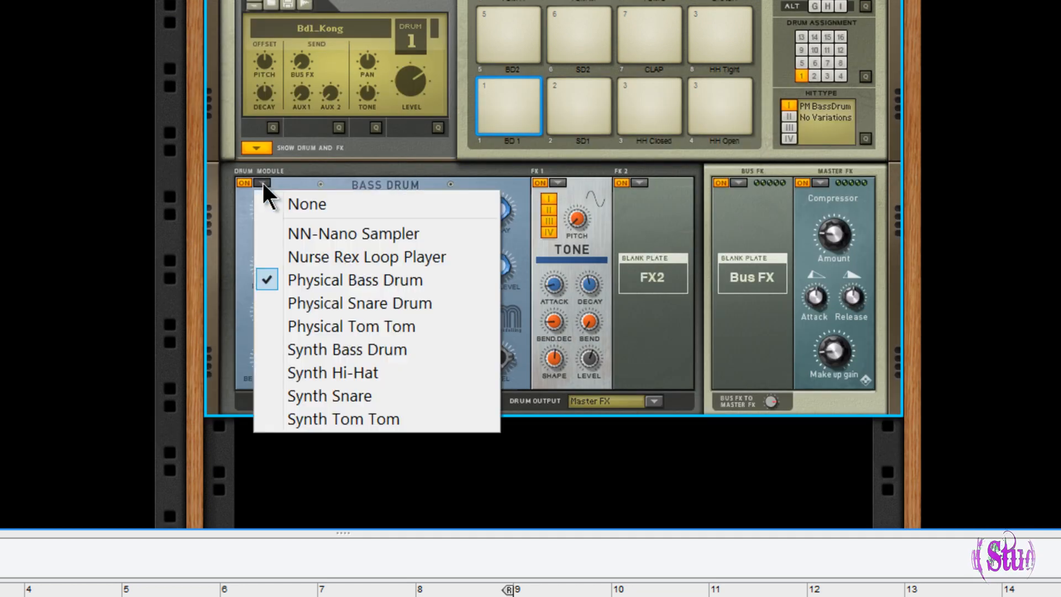
pyautogui.click(352, 326)
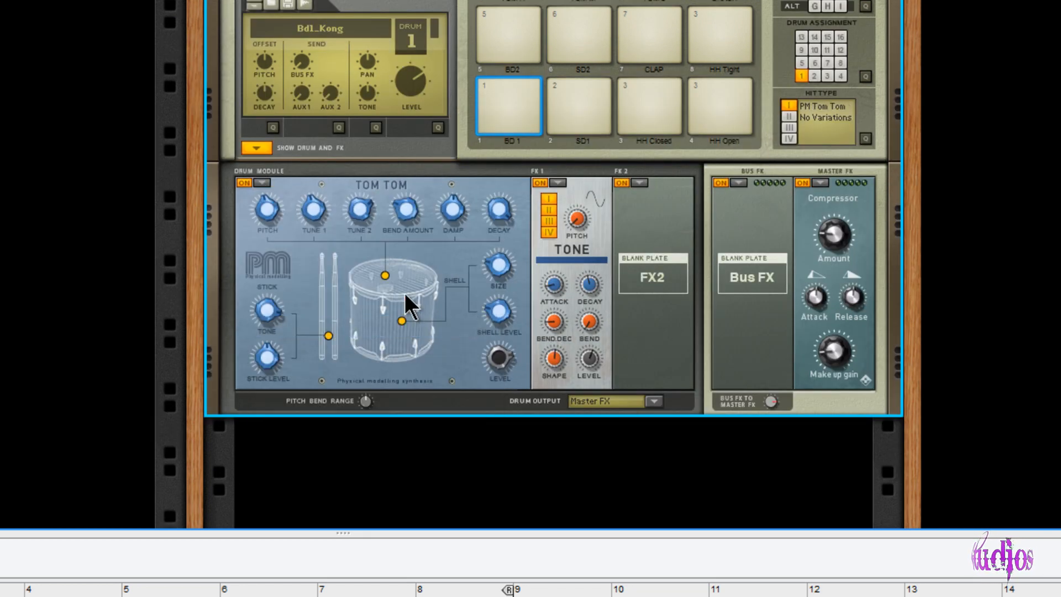
pyautogui.moveTo(460, 348)
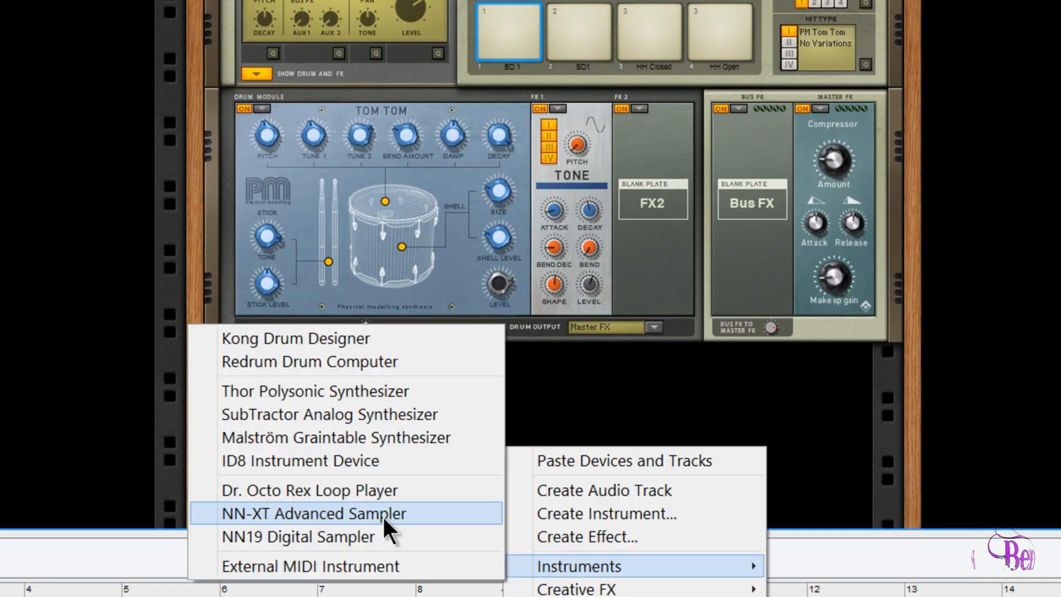
# Add an NN-XT Advanced Sampler and expand its detailed sample editing section
pyautogui.click(313, 512)
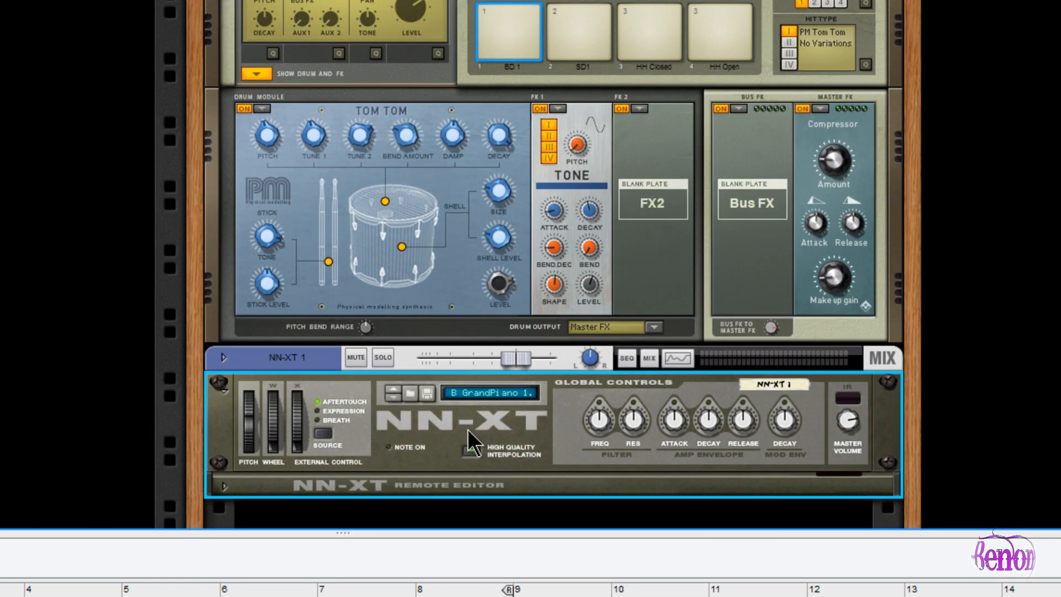
pyautogui.scroll(-3)
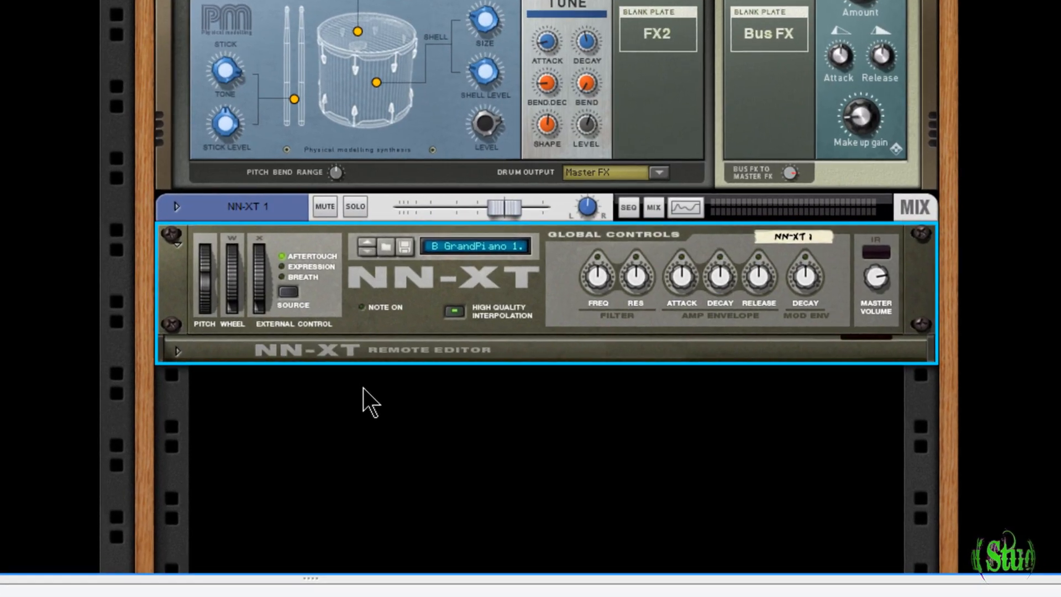
pyautogui.click(177, 352)
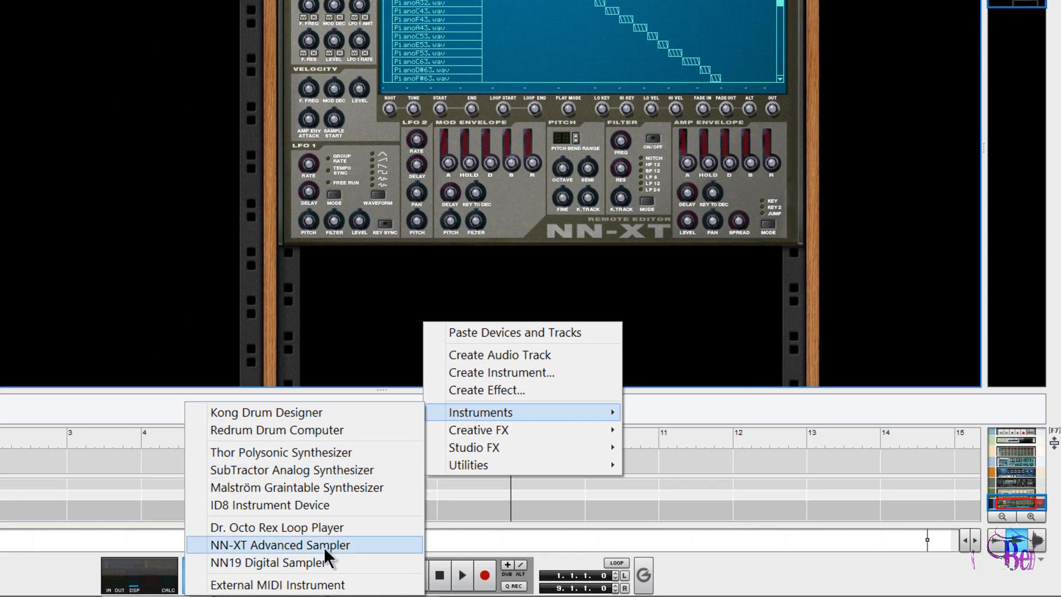
# Add an NN19 Digital Sampler and a Malström Graintable Synthesizer below it
pyautogui.click(270, 563)
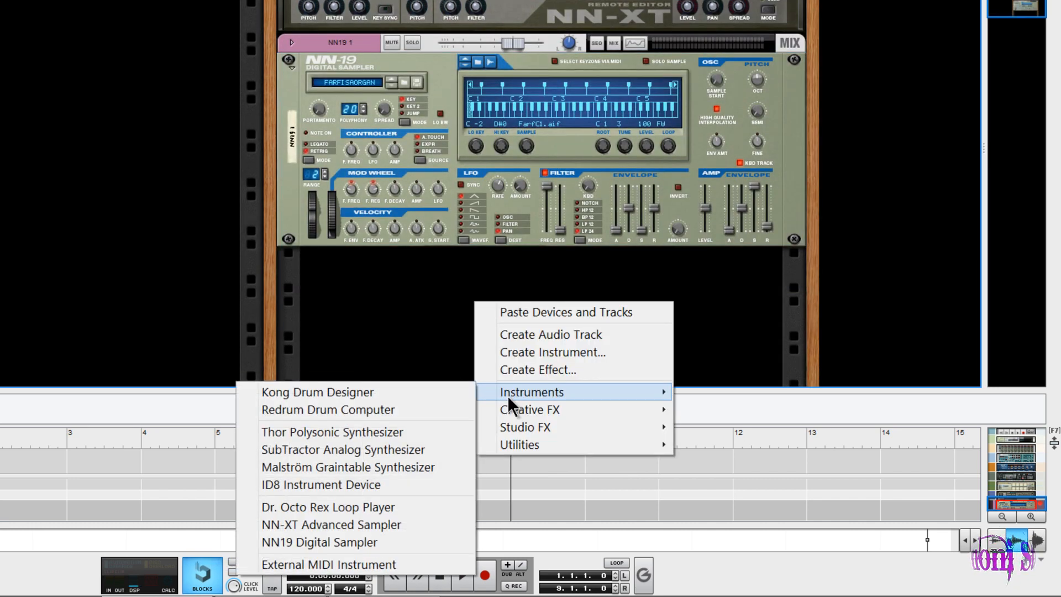
pyautogui.click(348, 467)
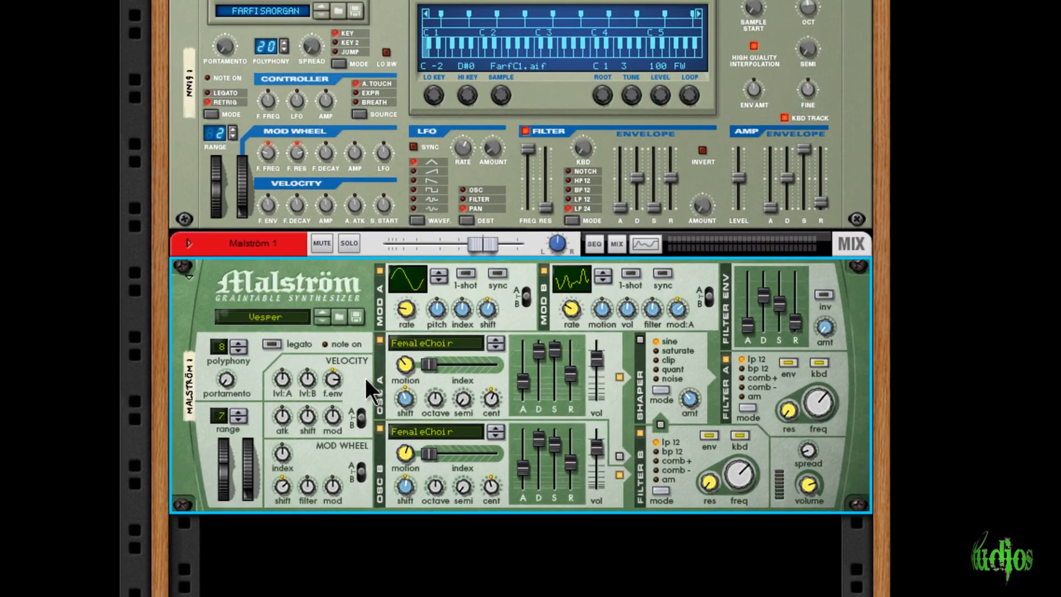
pyautogui.scroll(-3)
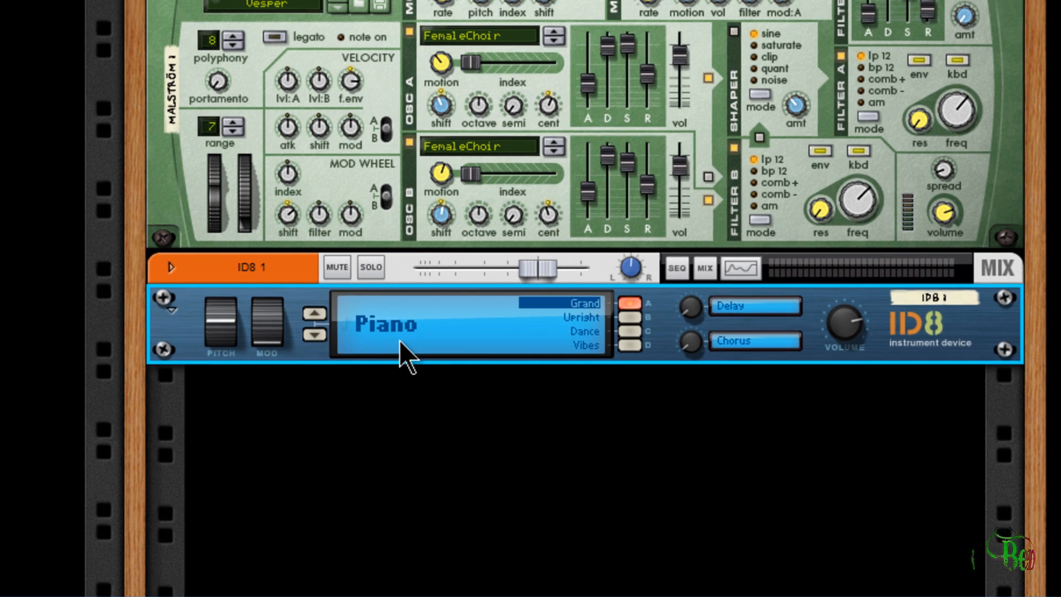
pyautogui.moveTo(329, 351)
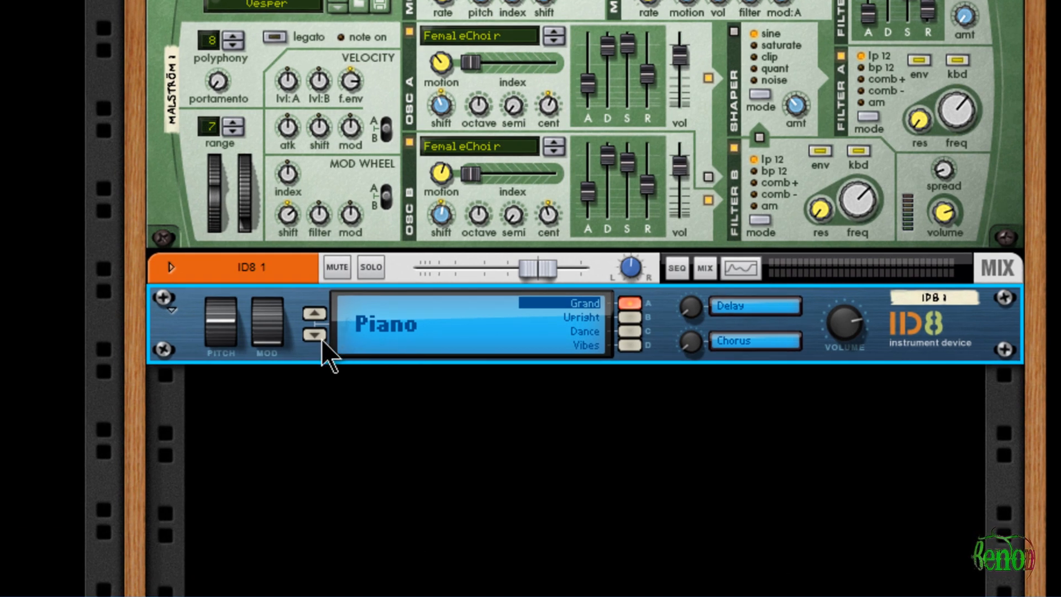
# Step the ID8's sound category from Piano to Organ with the Rock variation
pyautogui.click(312, 336)
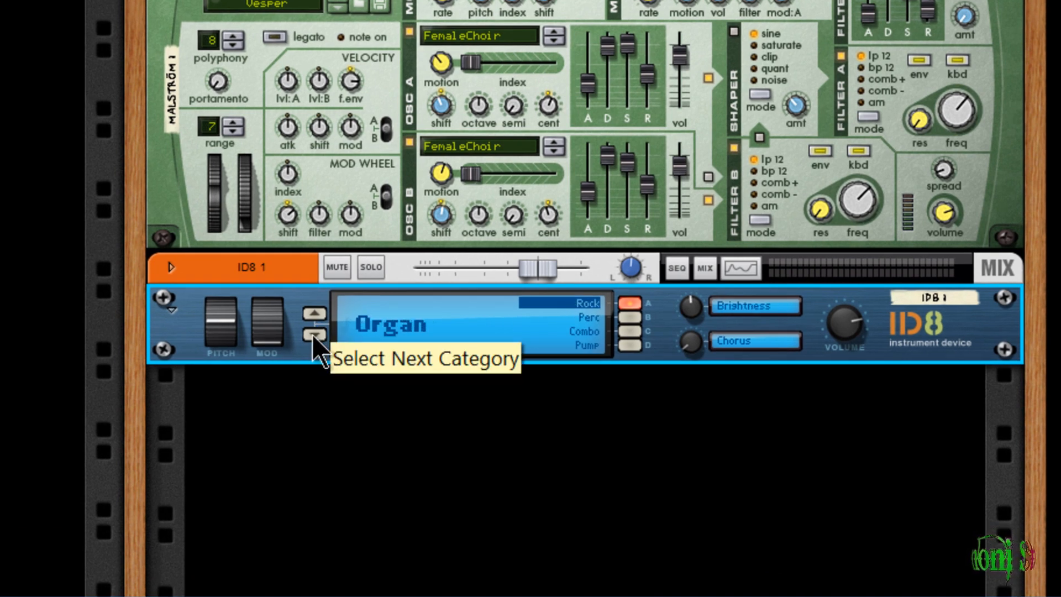
pyautogui.click(313, 334)
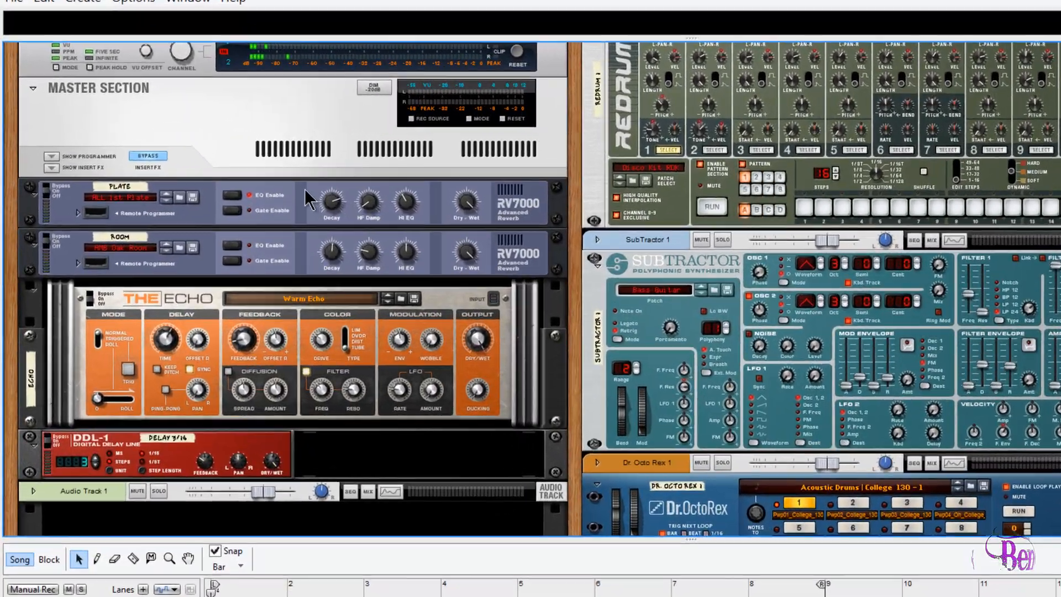
# Add an MClass Equalizer and further Studio FX under Audio Track 1
pyautogui.scroll(-3)
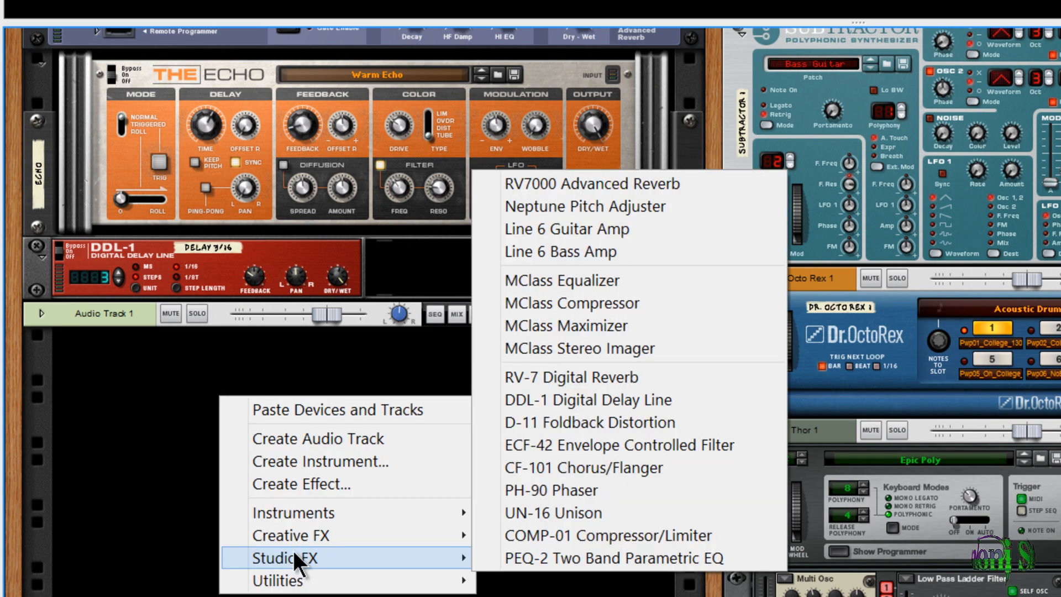
pyautogui.click(551, 490)
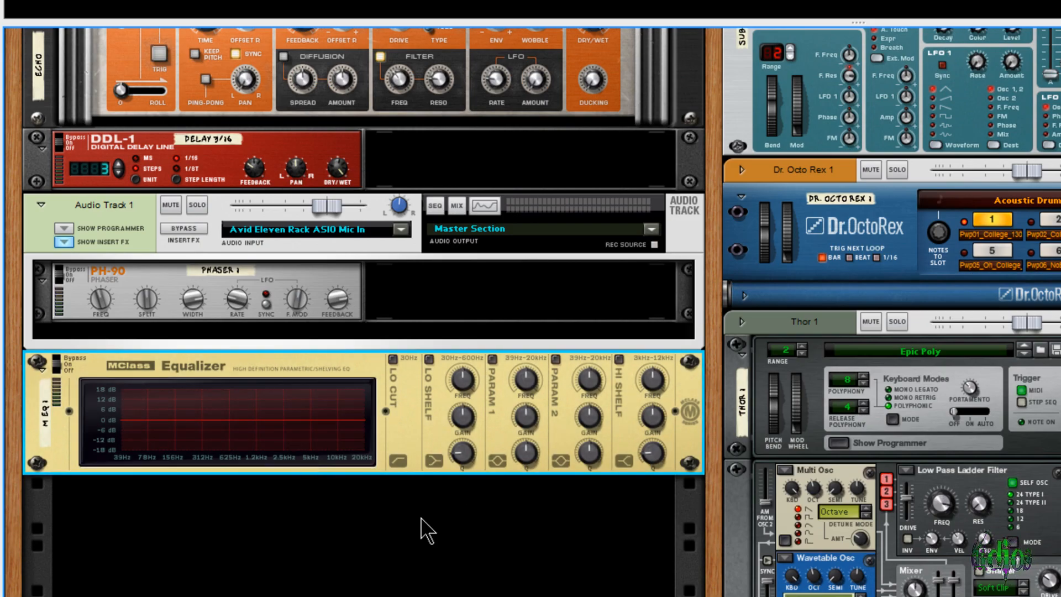
pyautogui.scroll(-3)
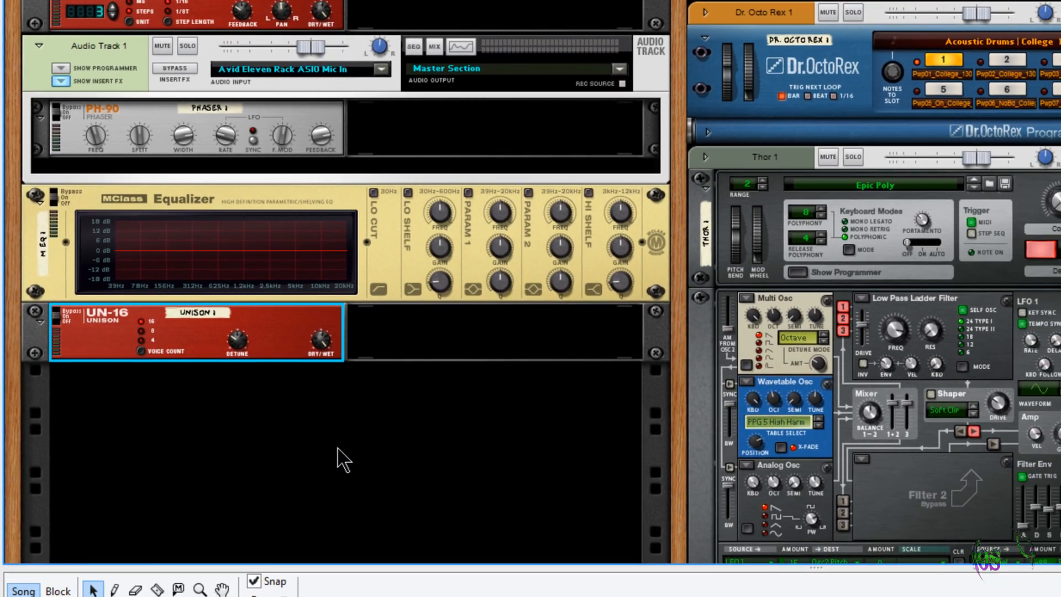
pyautogui.rightClick(341, 453)
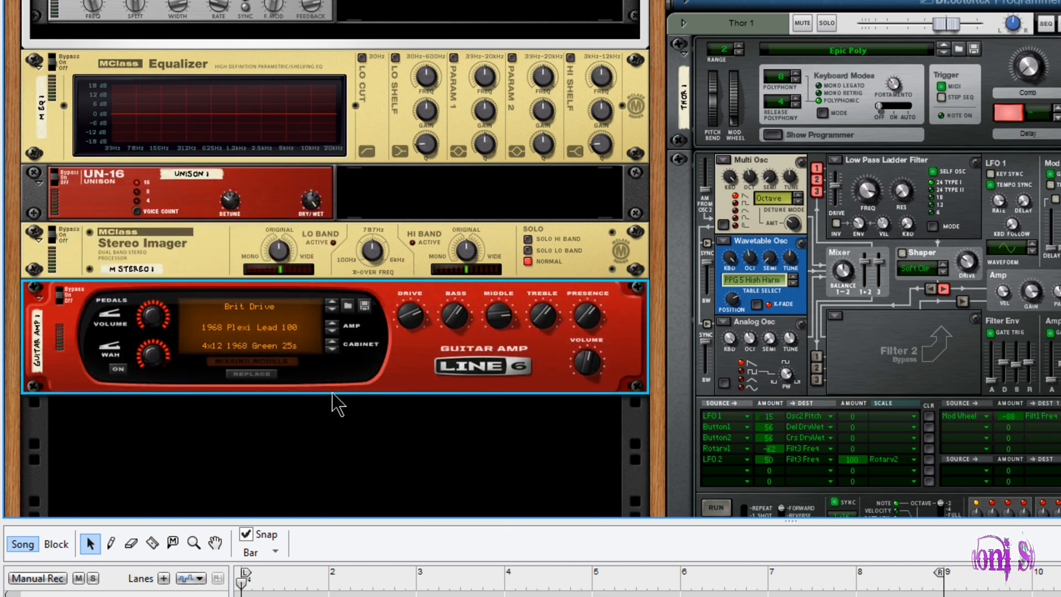
pyautogui.scroll(-3)
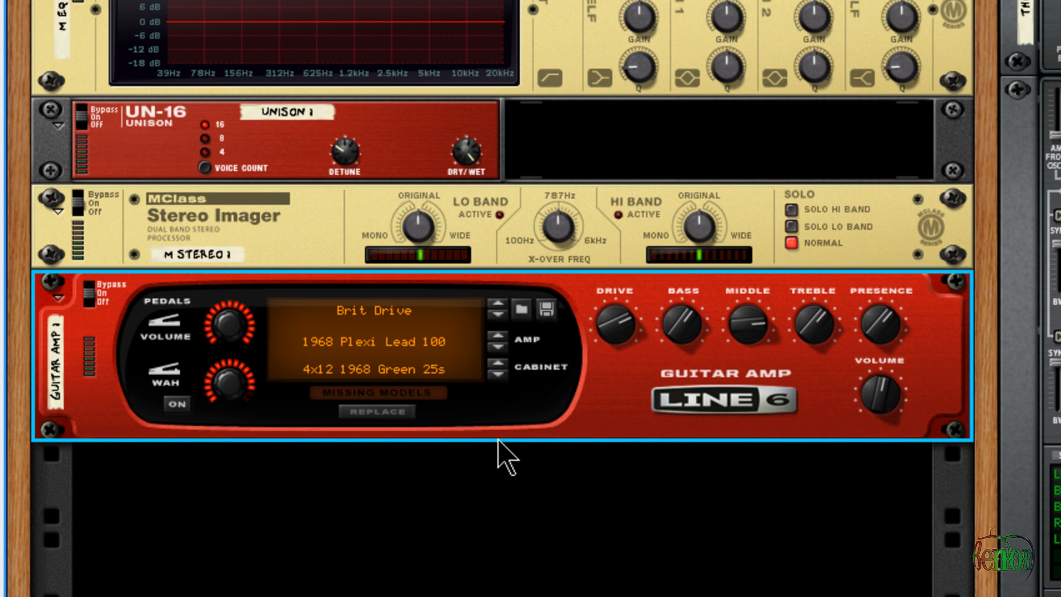
pyautogui.moveTo(482, 398)
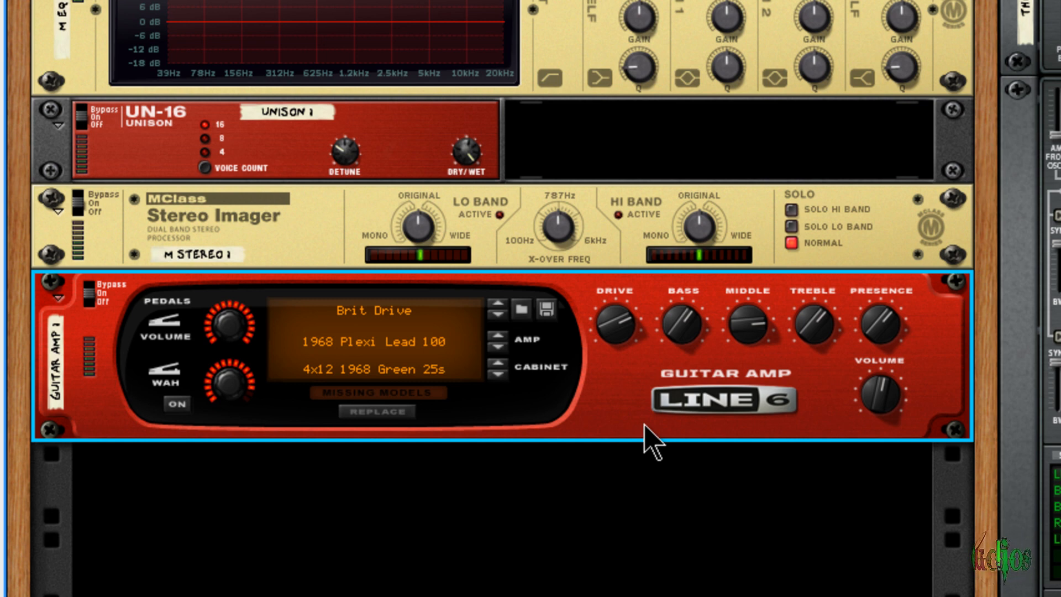
pyautogui.moveTo(743, 398)
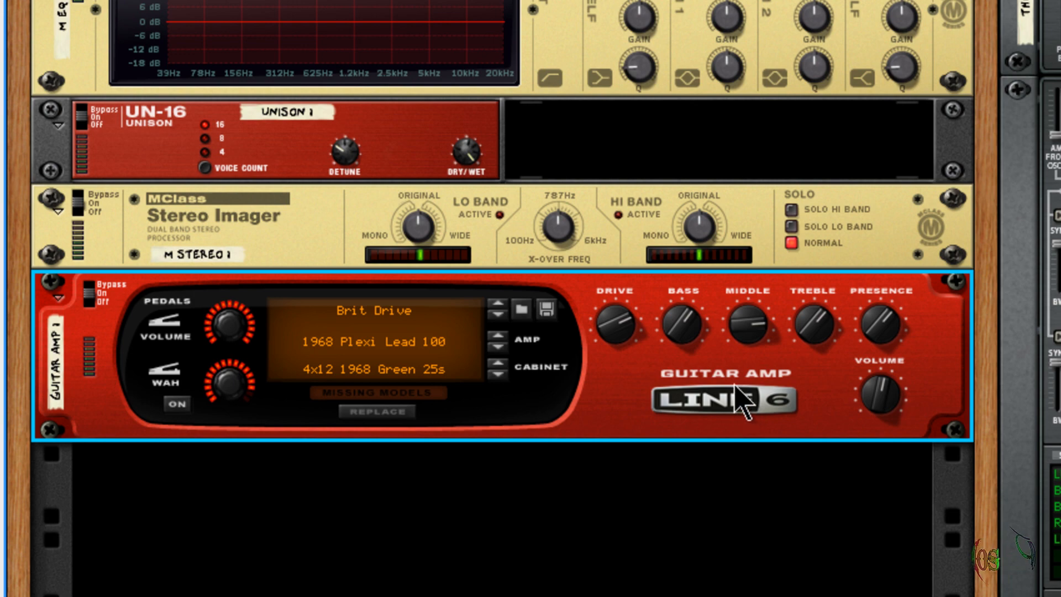
# Add the Line 6 amps and select the Line 6 Bass Amp in the rack
pyautogui.rightClick(420, 366)
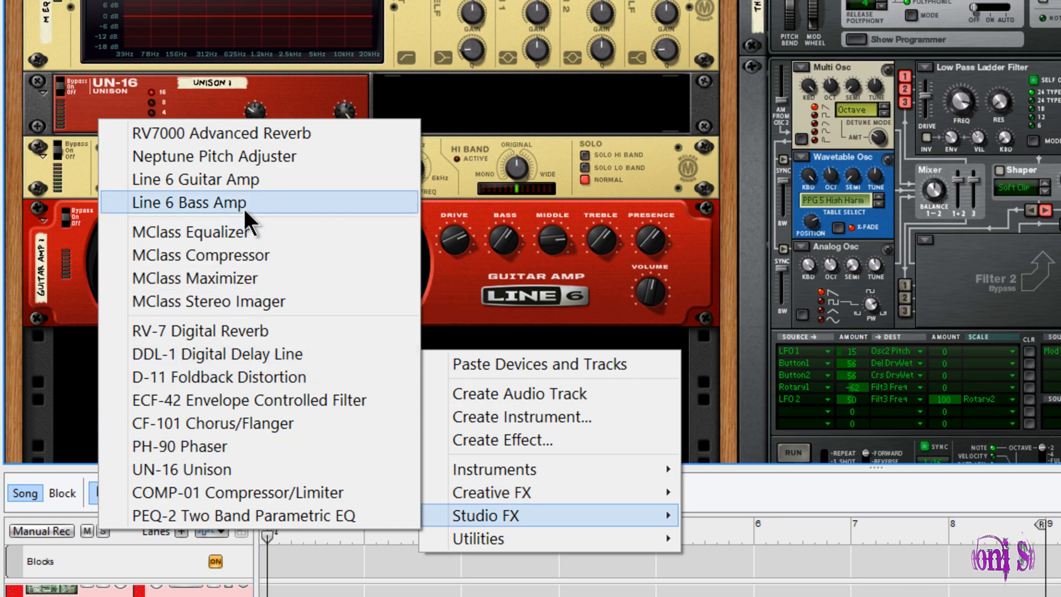
pyautogui.click(184, 201)
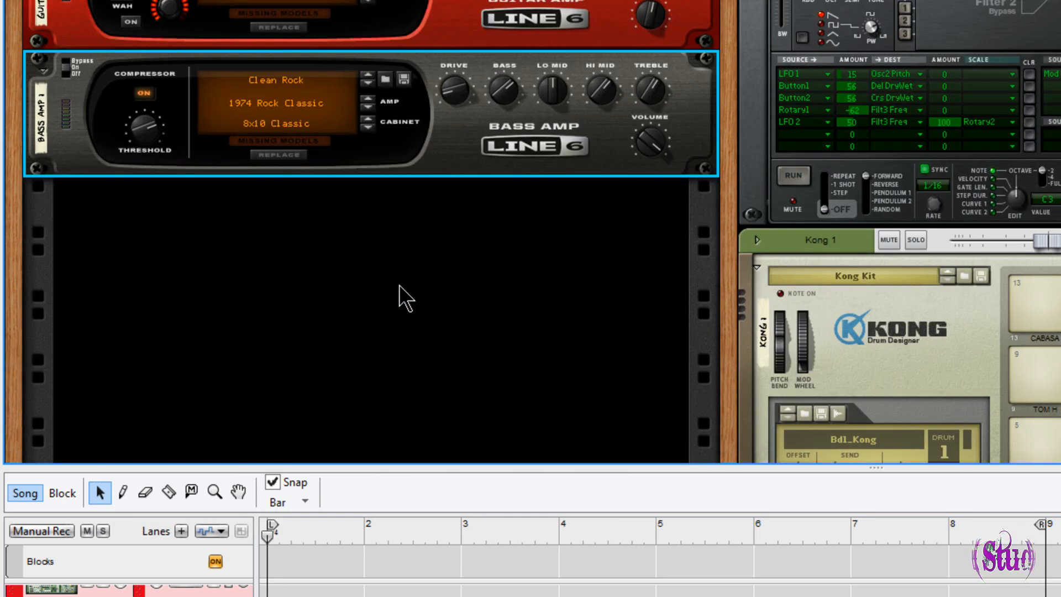
# Add The Echo delay and the Alligator Filter Gate via Creative FX
pyautogui.rightClick(402, 298)
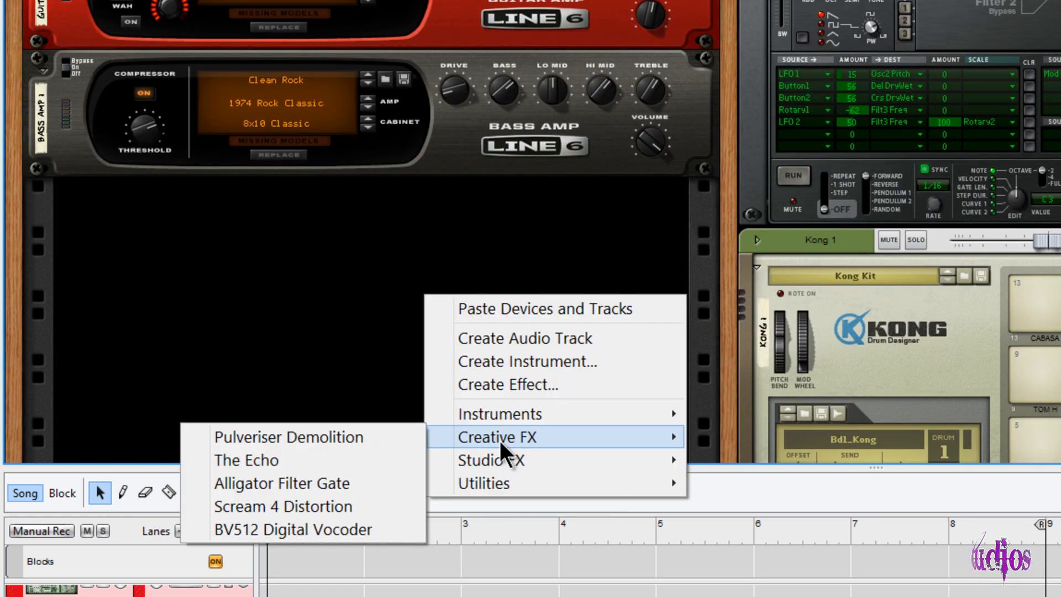
pyautogui.click(246, 460)
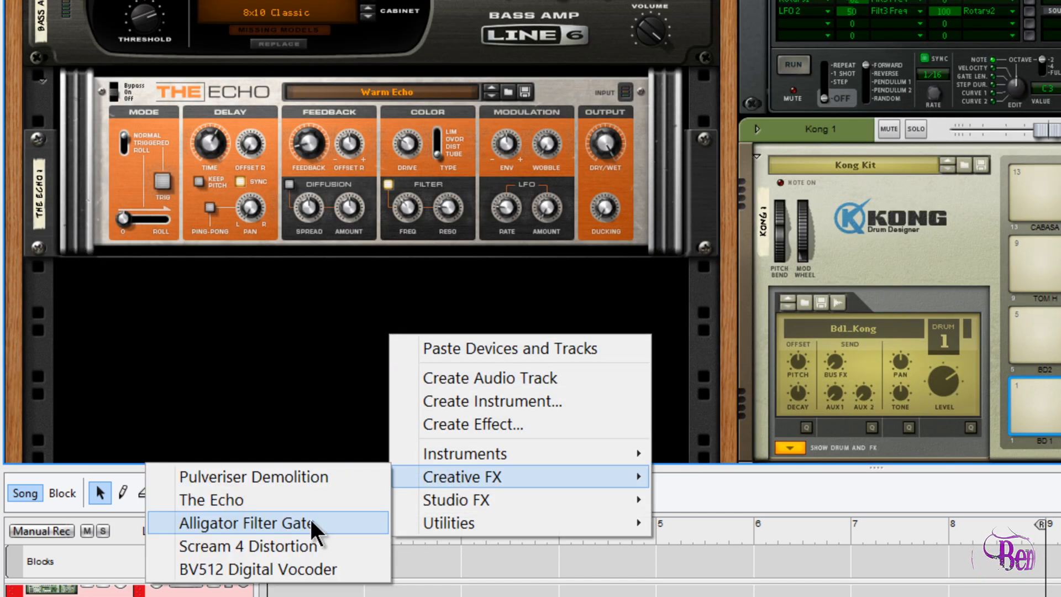
pyautogui.click(237, 523)
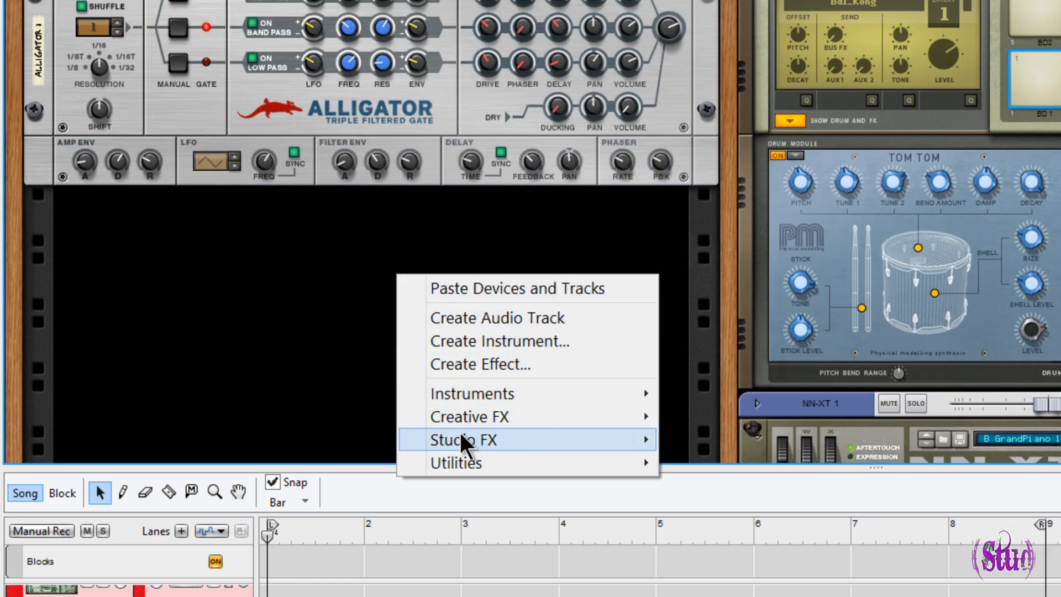
# Browse the Studio FX and Utilities device lists
pyautogui.click(463, 440)
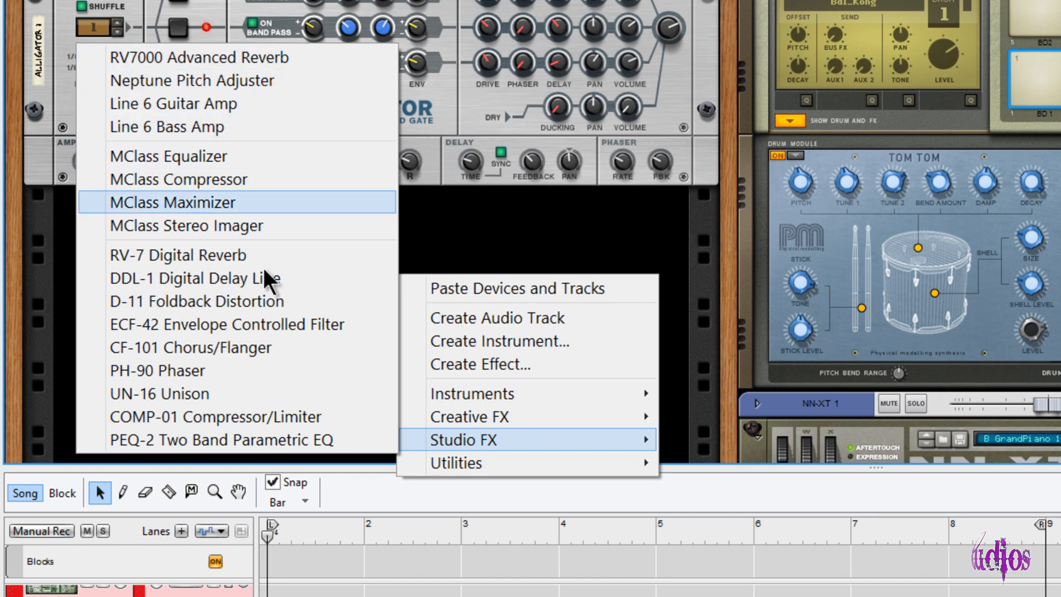
pyautogui.moveTo(267, 417)
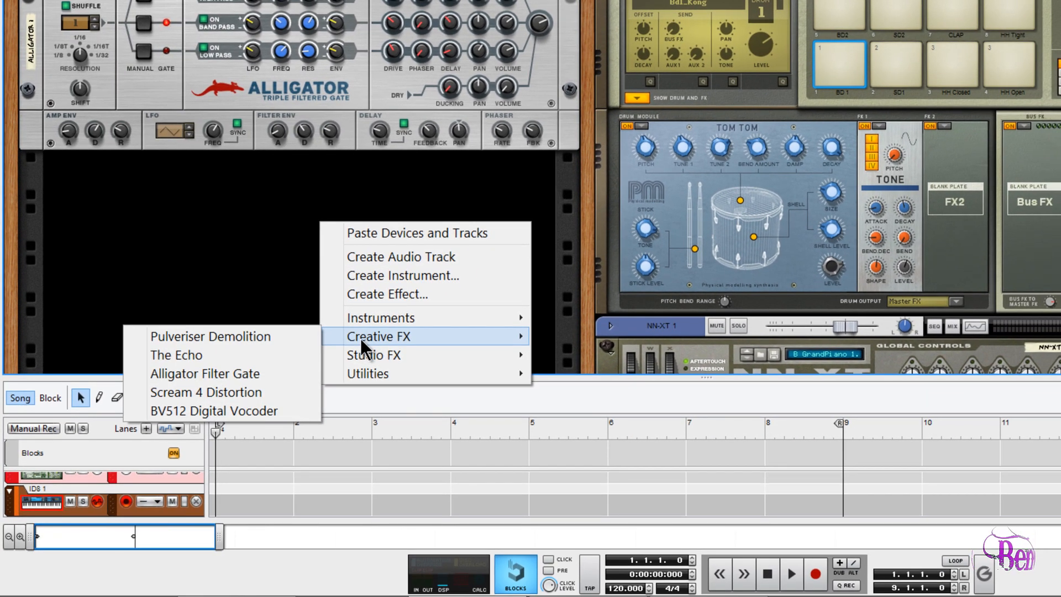
pyautogui.moveTo(395, 355)
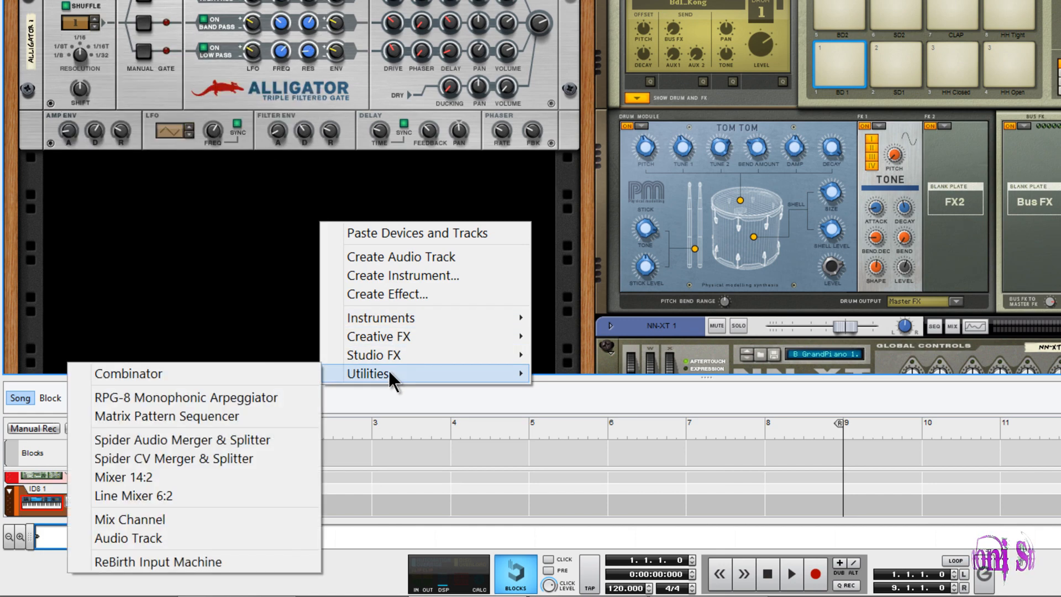
pyautogui.click(128, 372)
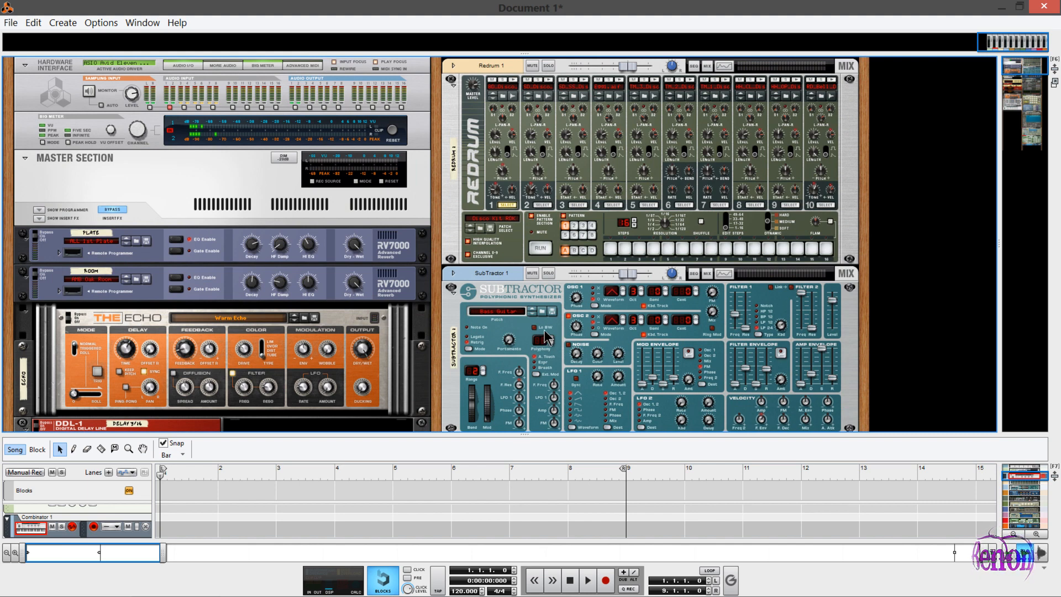
# Show the main mixer (F5) and scroll through its insert, dynamics and EQ sections
pyautogui.scroll(-3)
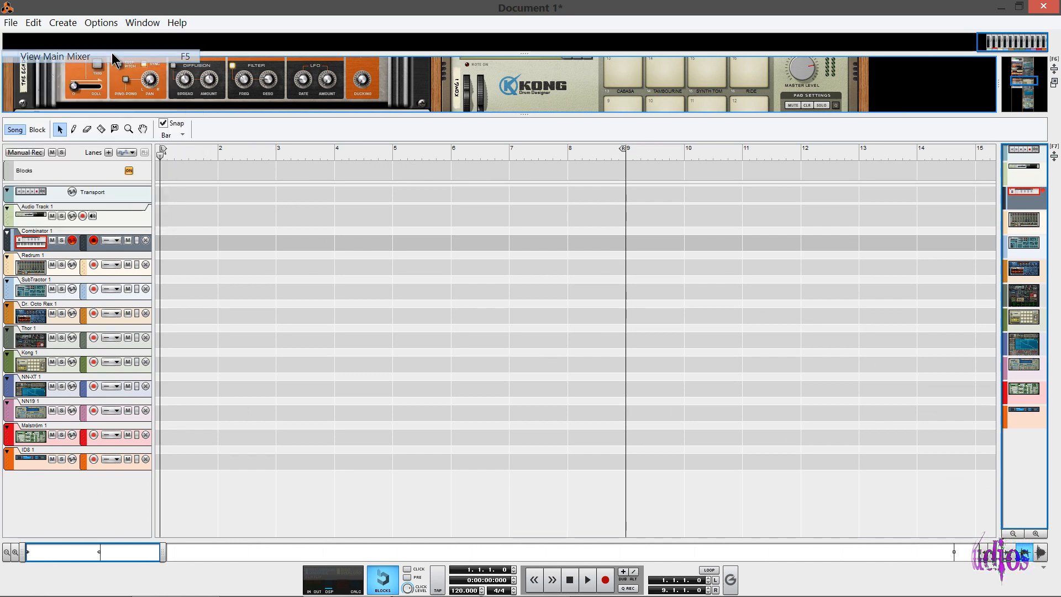
pyautogui.click(56, 57)
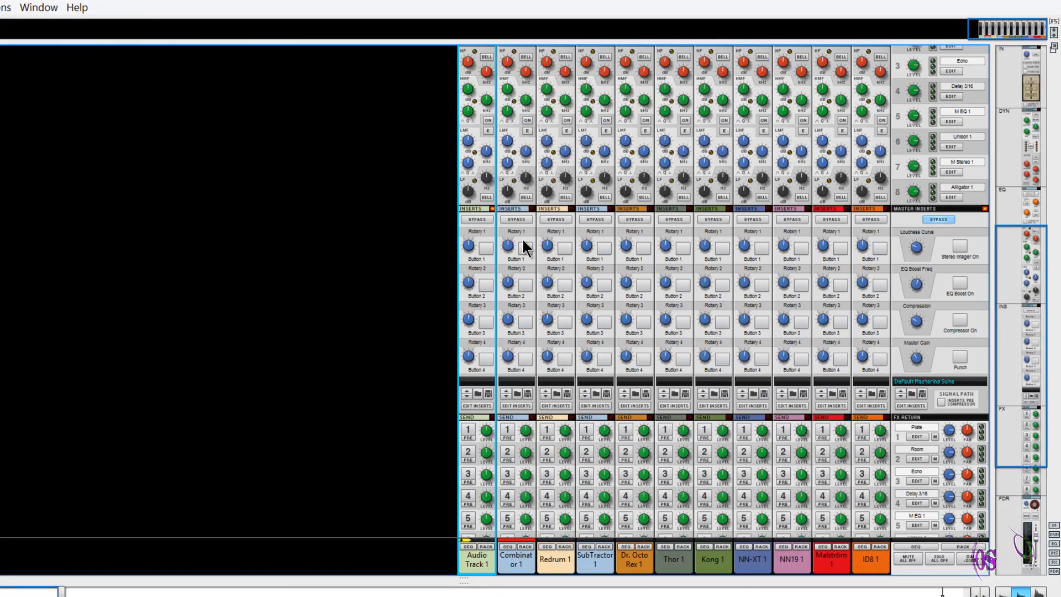
pyautogui.scroll(3)
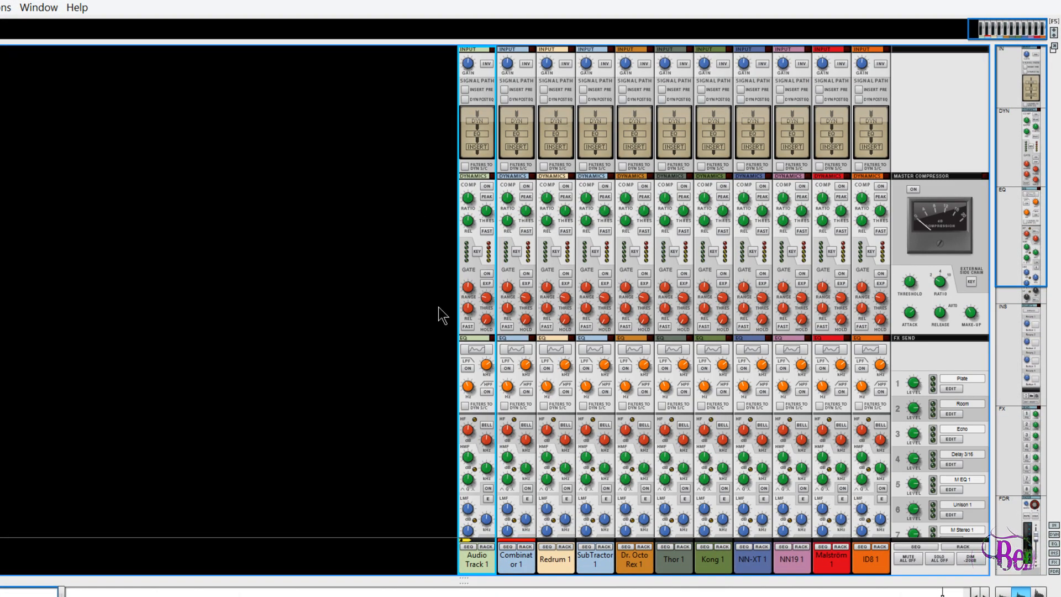
pyautogui.scroll(-3)
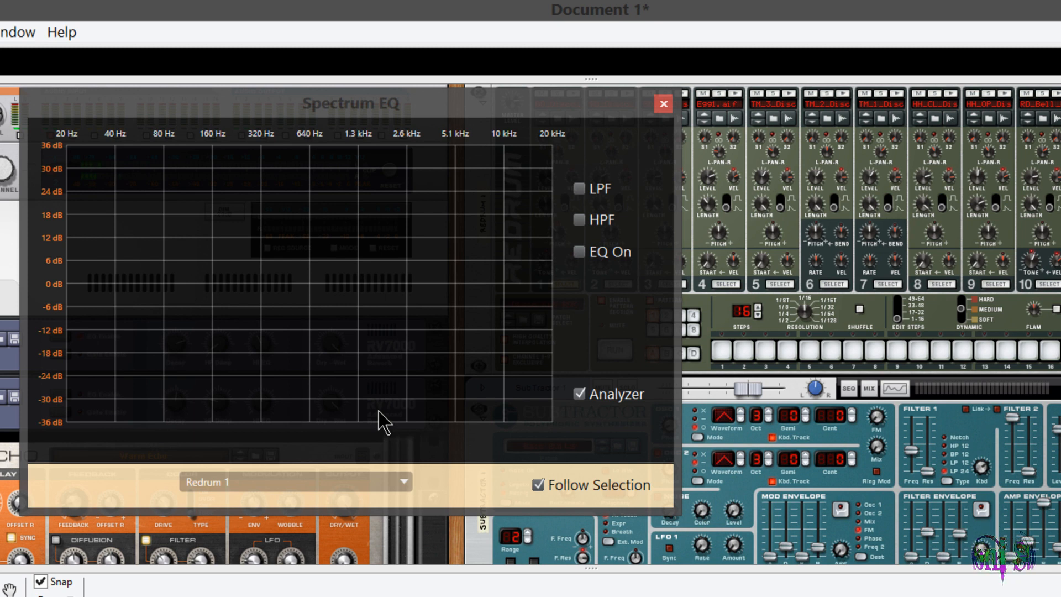
pyautogui.moveTo(417, 332)
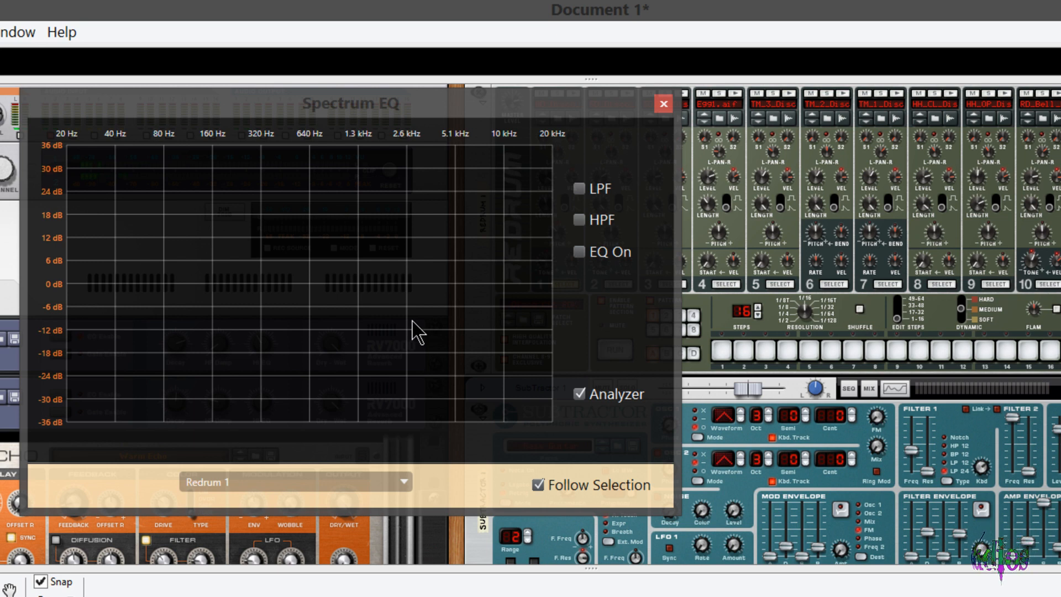
# Set the Spectrum EQ to analyze Kong 1 and play the BD 1 kick to watch its spectrum
pyautogui.click(403, 481)
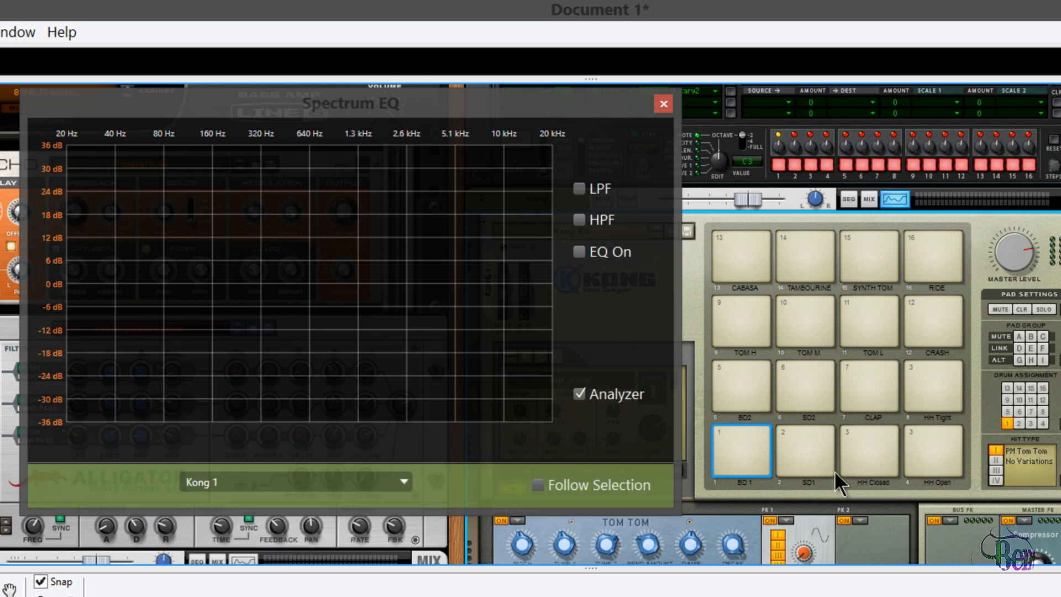
pyautogui.click(740, 452)
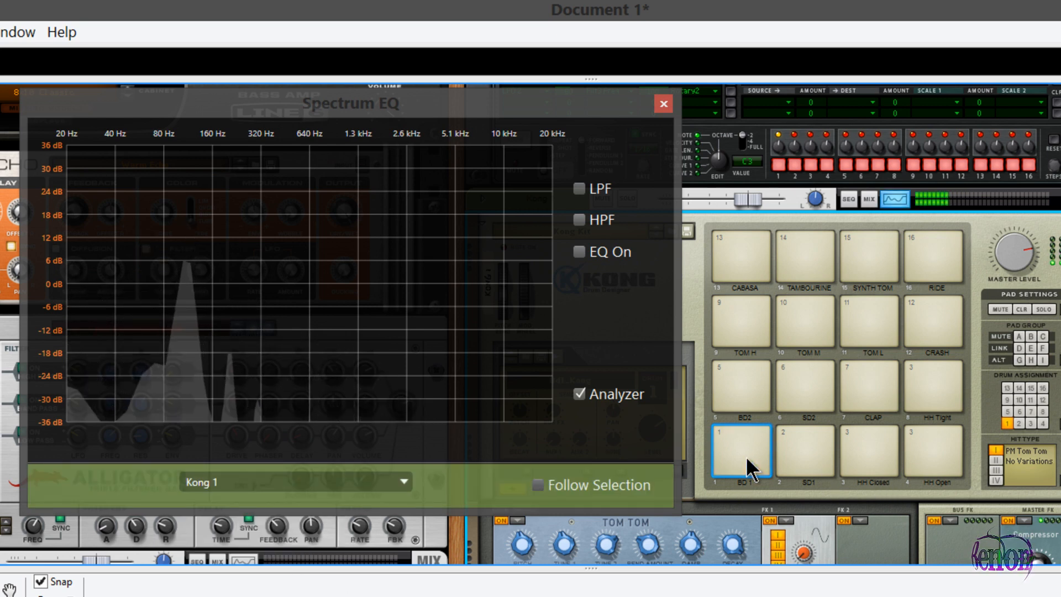
pyautogui.click(740, 451)
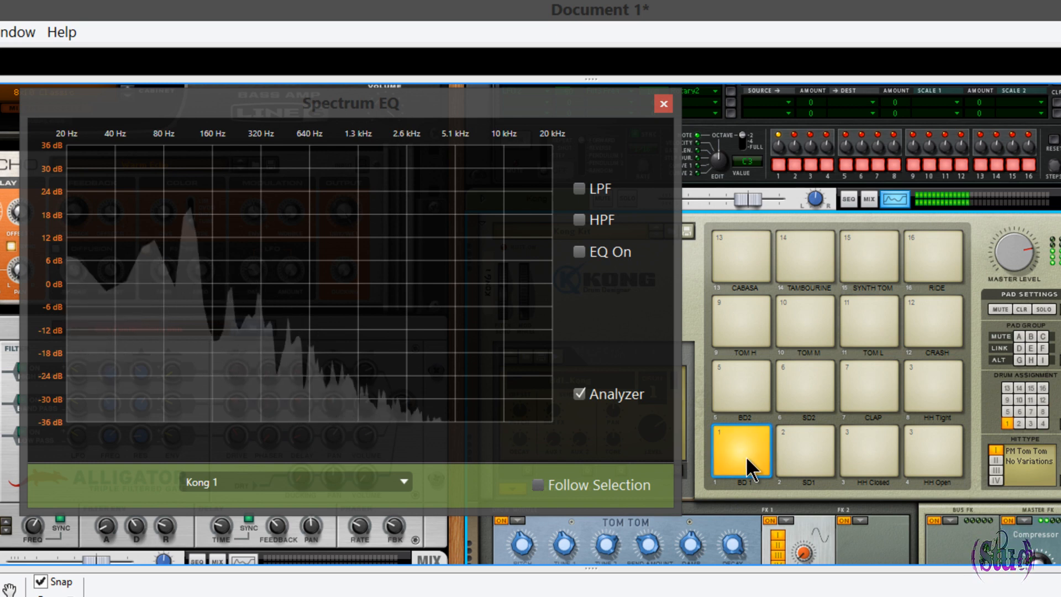
pyautogui.click(578, 188)
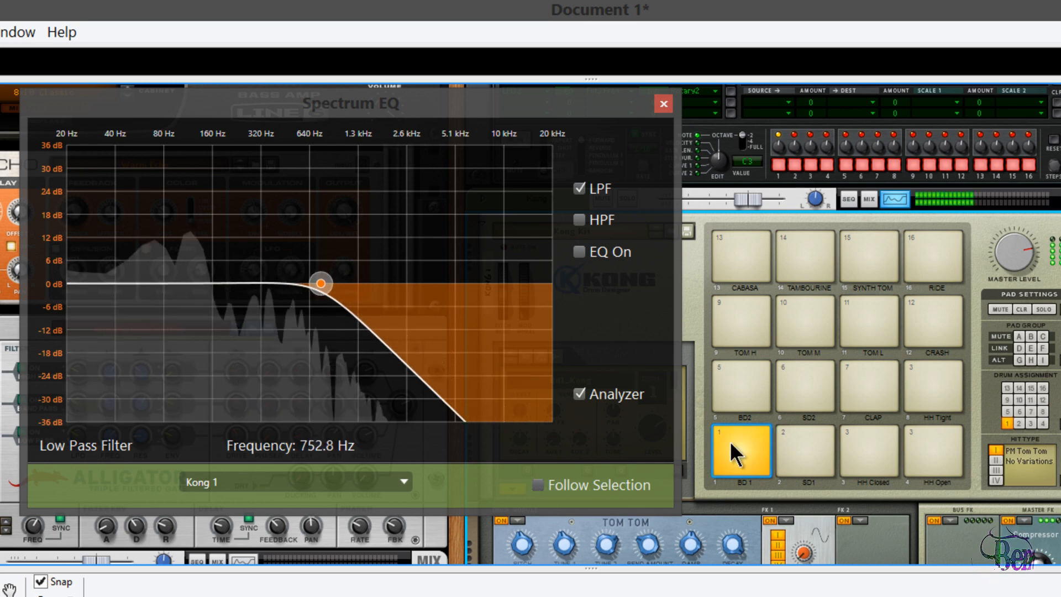
# Enable the LPF and HPF curves so Kong 1 keeps roughly 400–750 Hz
pyautogui.click(578, 220)
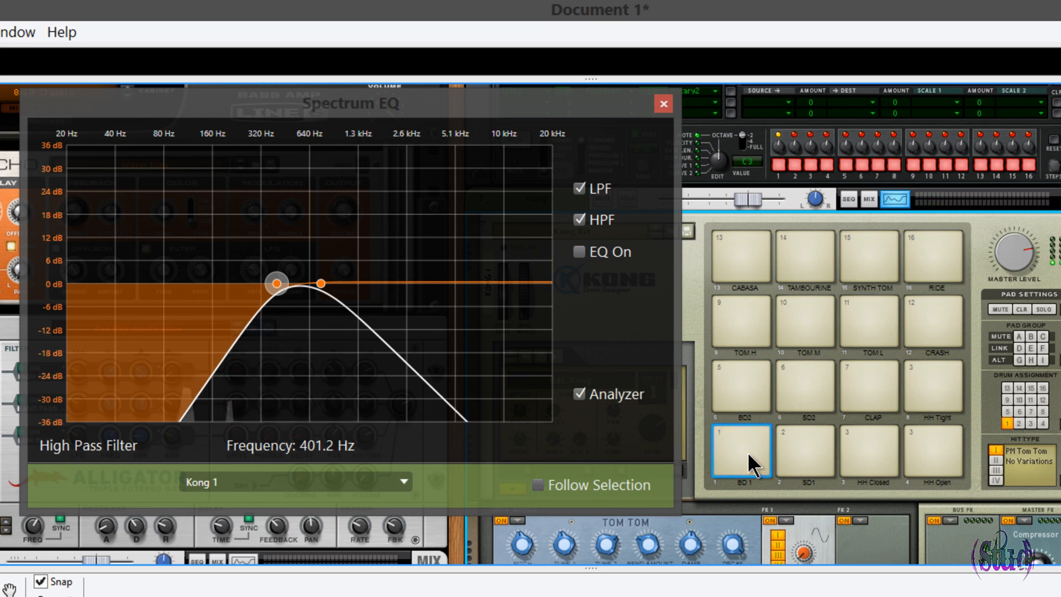
pyautogui.click(663, 103)
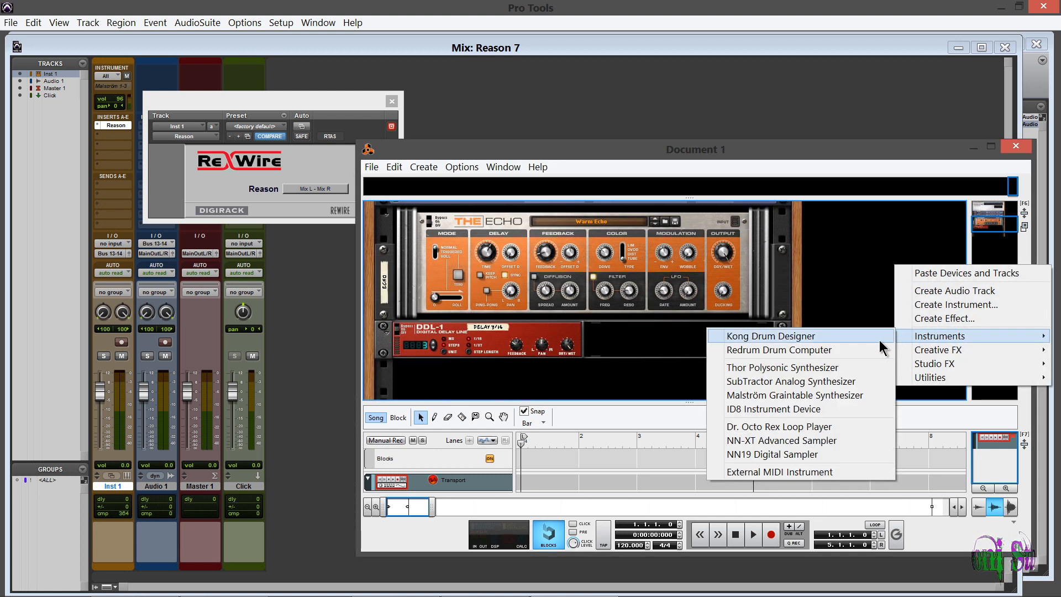
# Add a Kong Drum Designer to Reason's rack while running via ReWire on Inst 1
pyautogui.click(860, 357)
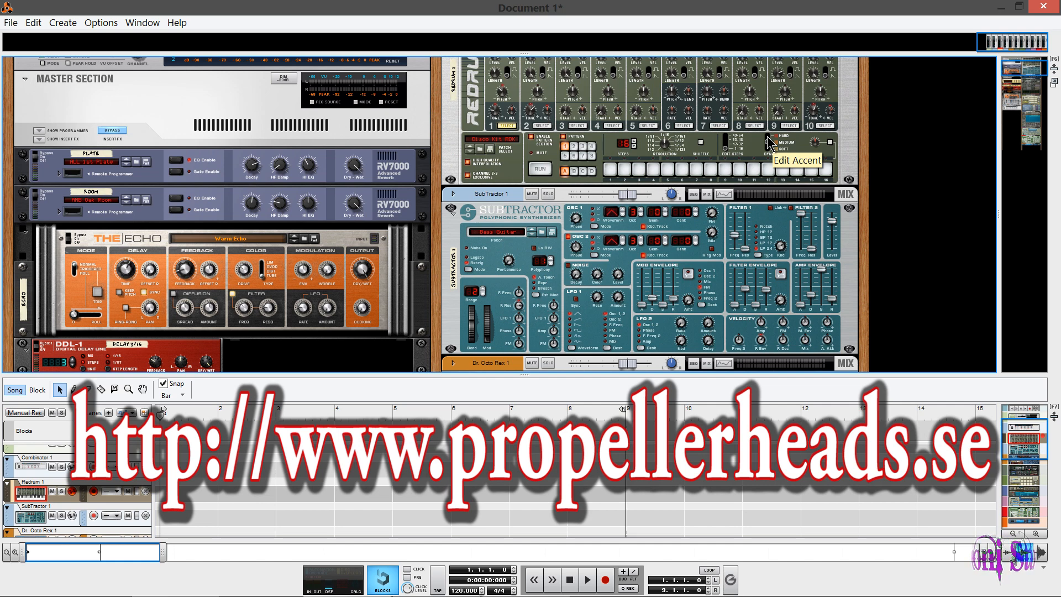
# Scroll the rack back to the Master Section and Redrum, then flip it to the rear panel
pyautogui.scroll(3)
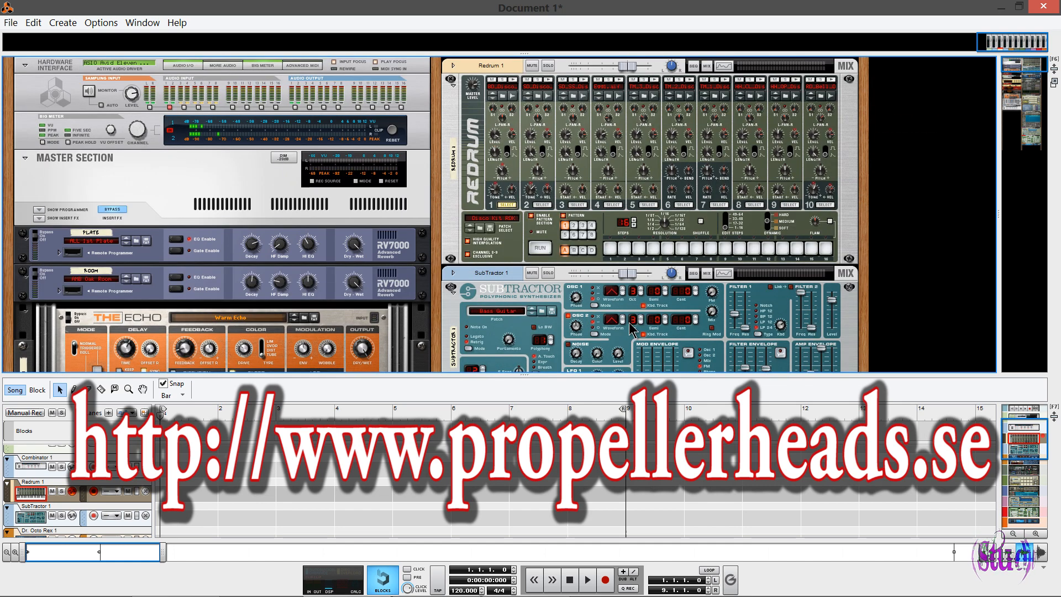
pyautogui.moveTo(619, 319)
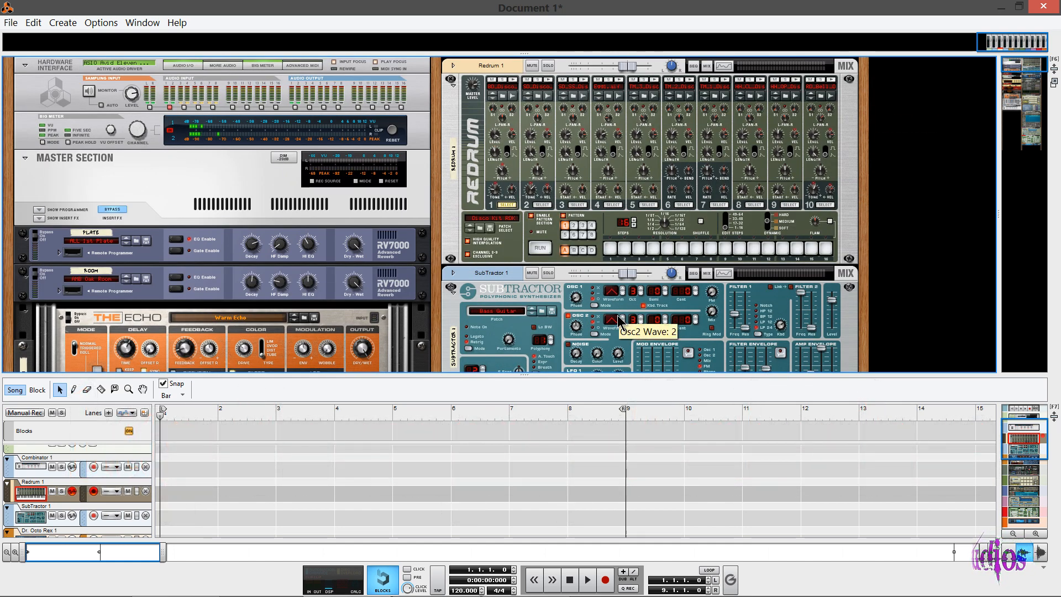
pyautogui.press('Tab')
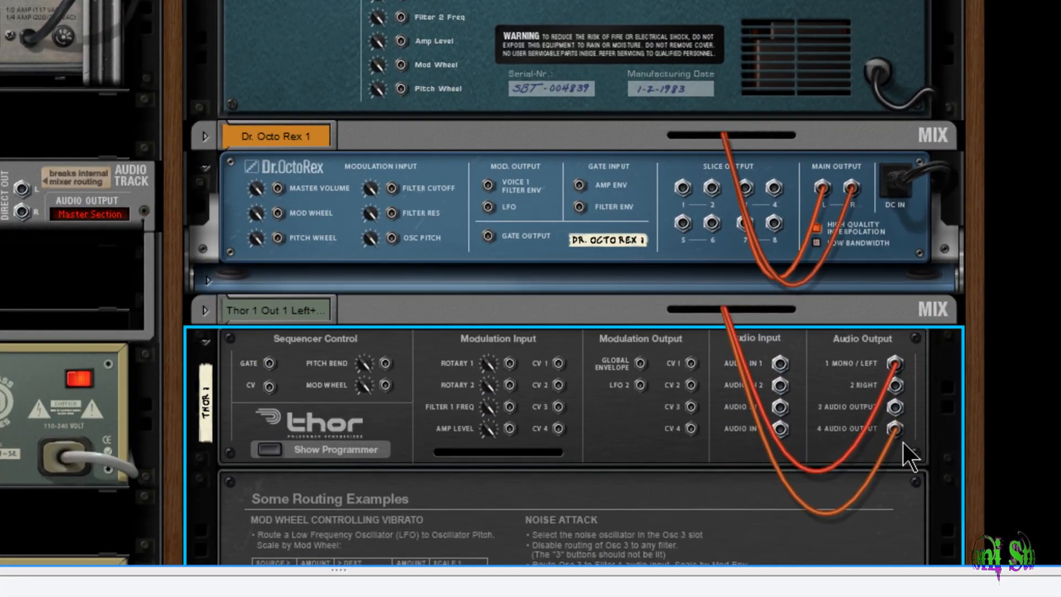
# Route a cable from Dr. Octo Rex's Filter Res input to Thor's LFO 2 output
pyautogui.scroll(3)
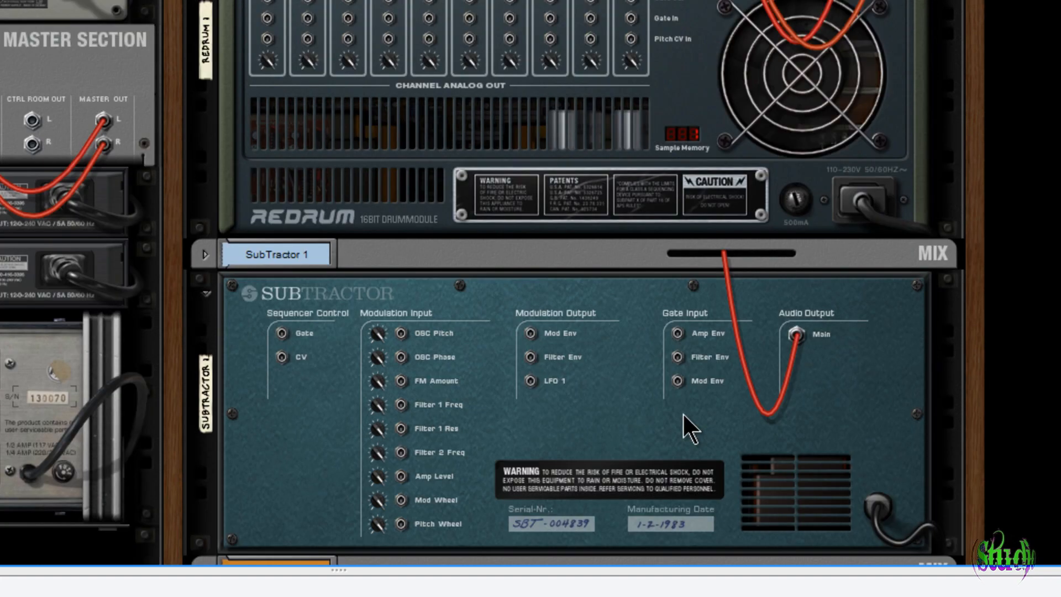
pyautogui.scroll(-3)
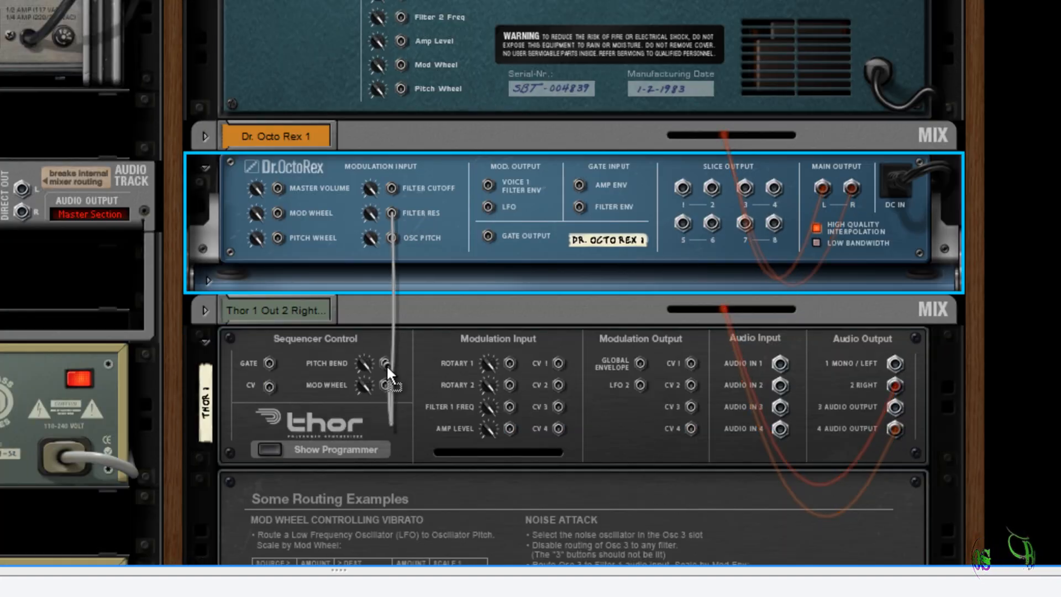
pyautogui.click(640, 384)
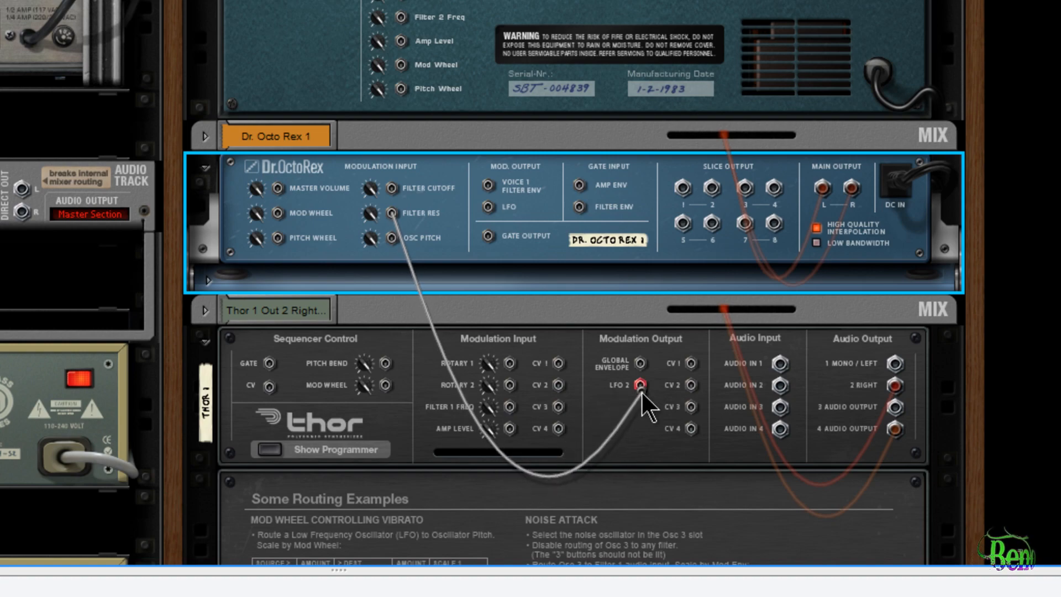